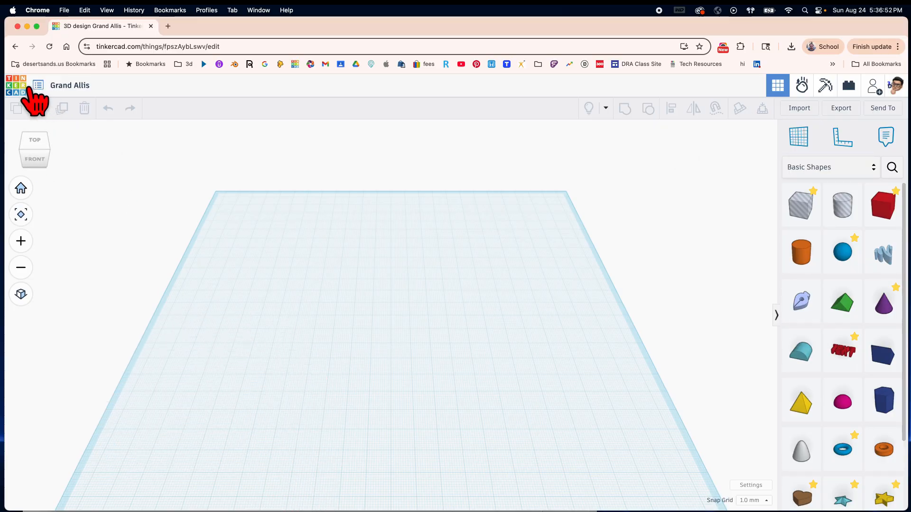
Step: Exit the empty Grand Allis editor to the Your designs dashboard on the 3D tab
click(38, 86)
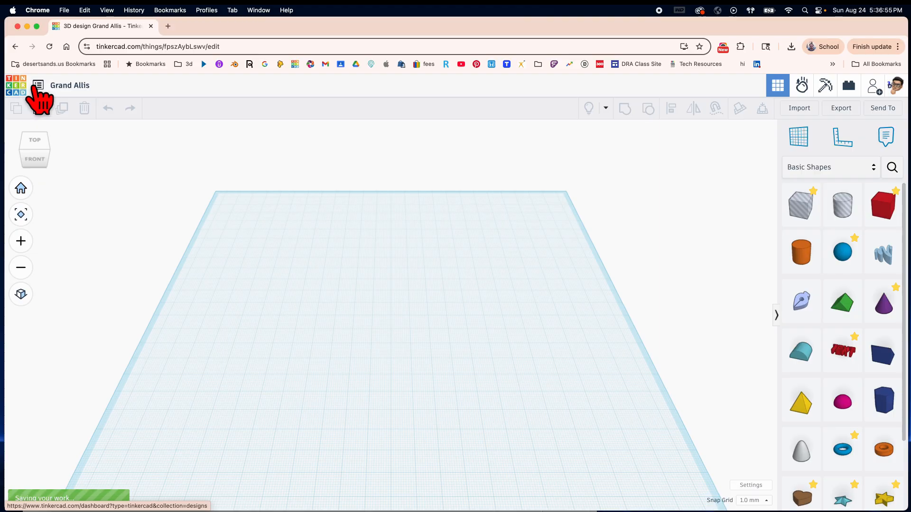
click(38, 85)
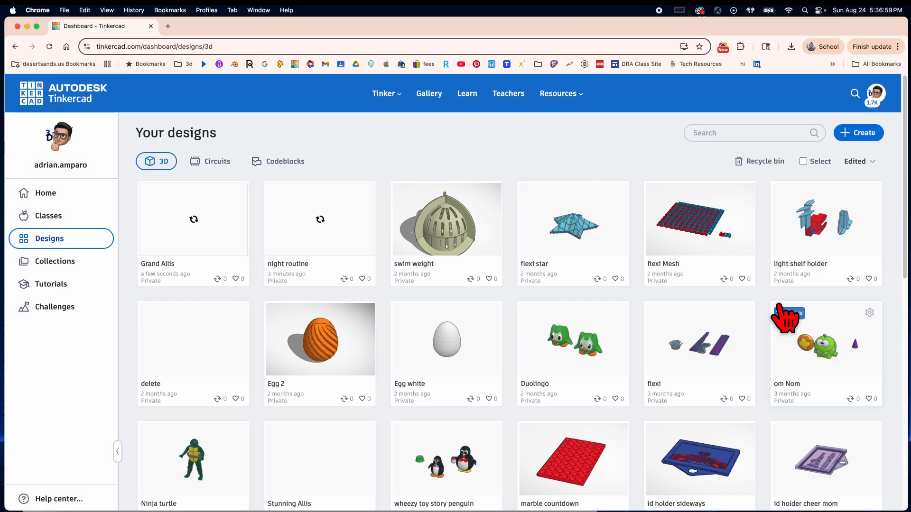
mouse_move(424, 322)
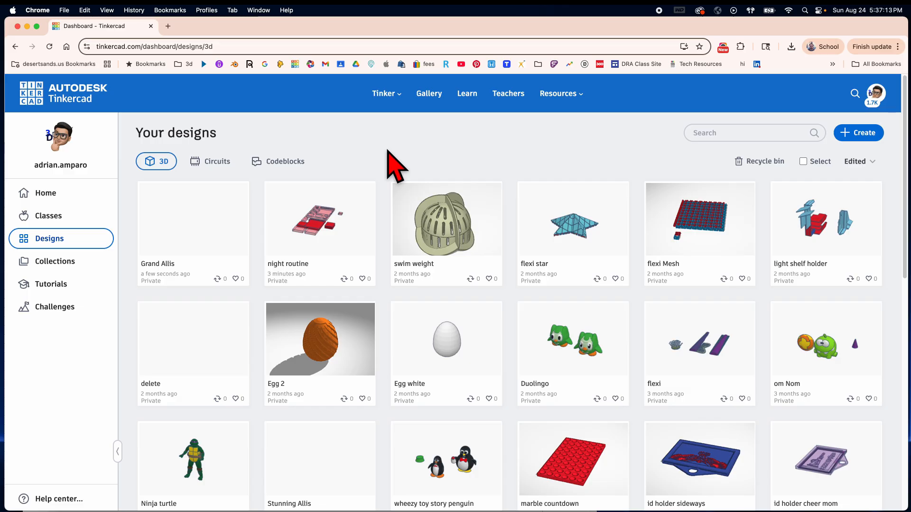
mouse_move(168, 191)
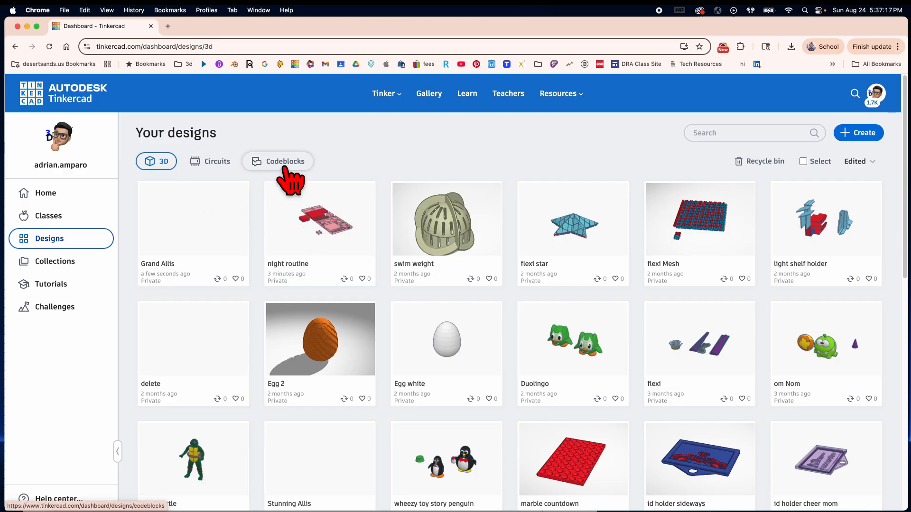
click(157, 161)
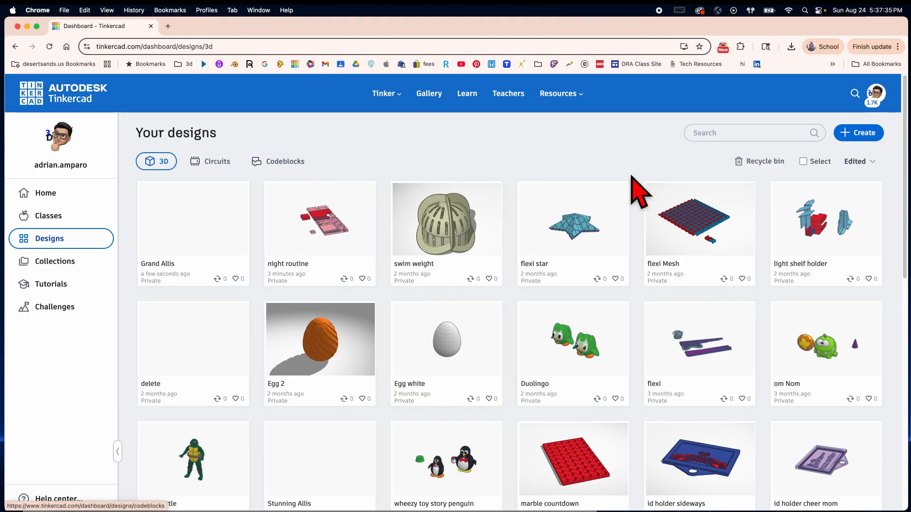
Step: Create a new blank 3D design (Grand Curcan) from the Create menu
click(859, 132)
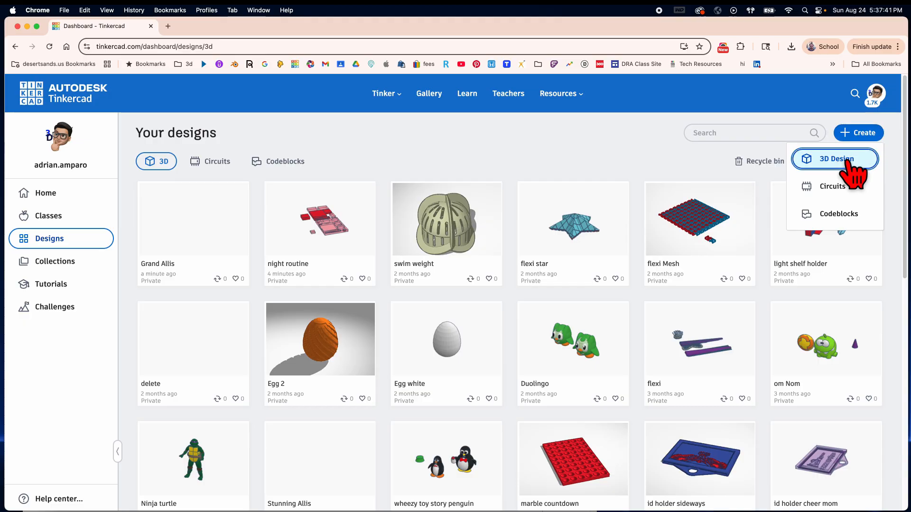
click(836, 158)
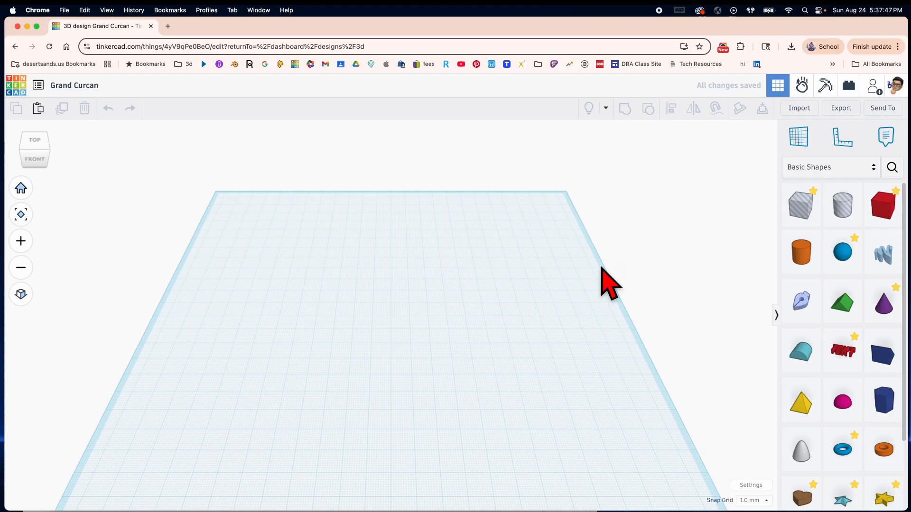
mouse_move(266, 282)
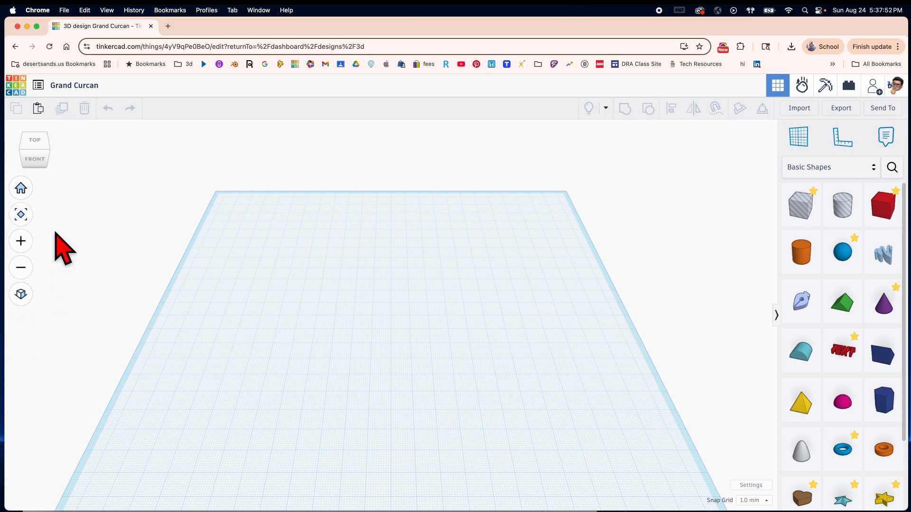
mouse_move(59, 232)
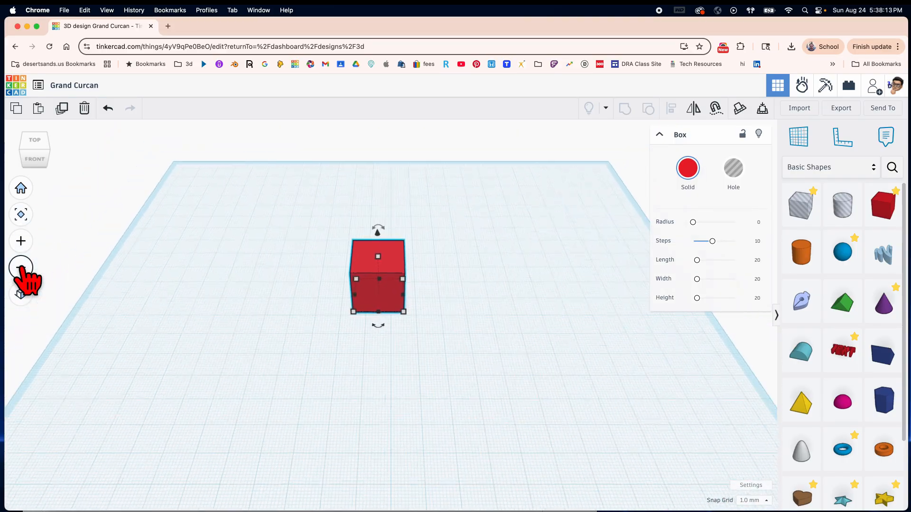
click(20, 268)
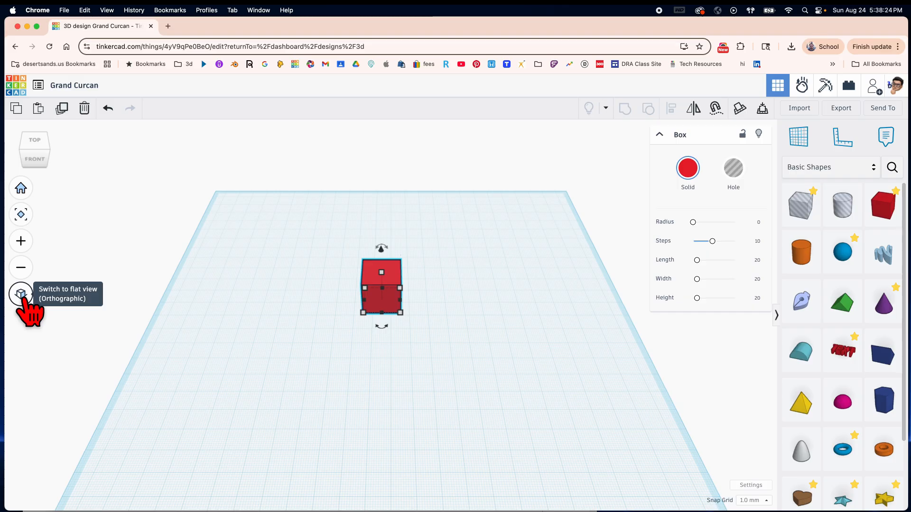
click(284, 372)
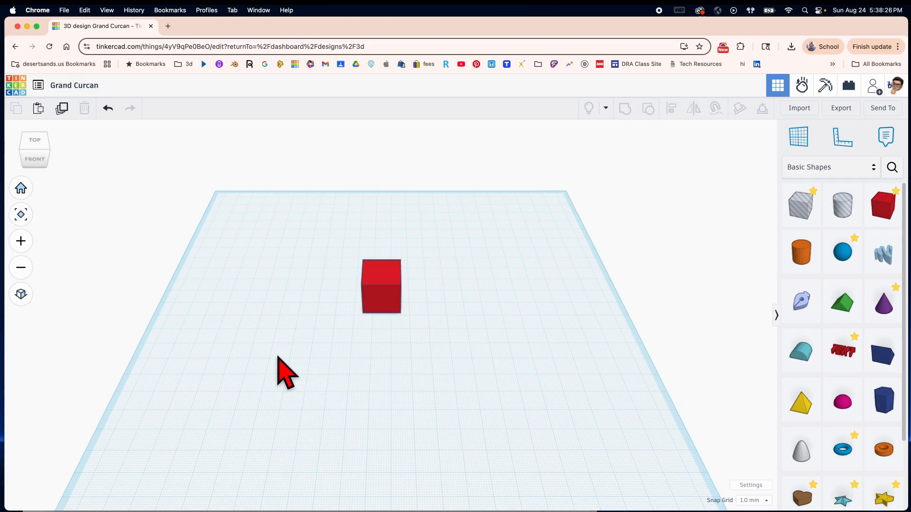
drag(284, 372, 361, 366)
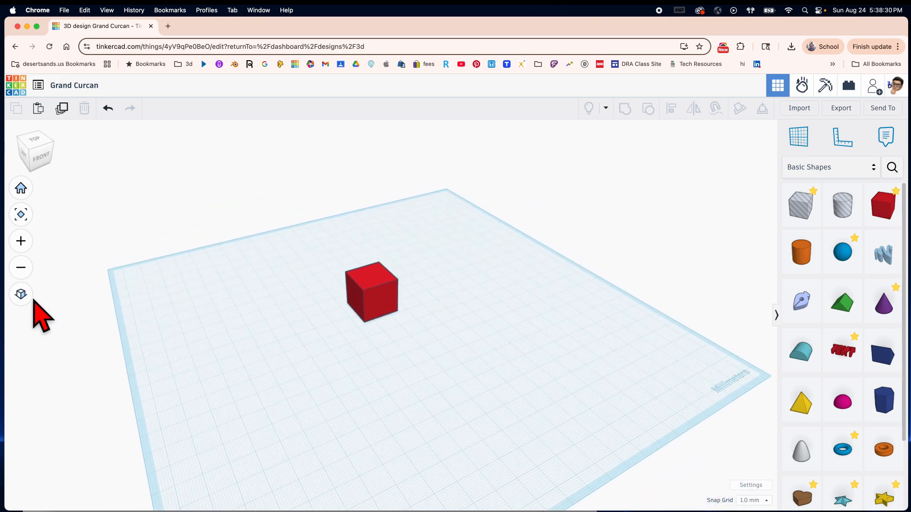
click(20, 294)
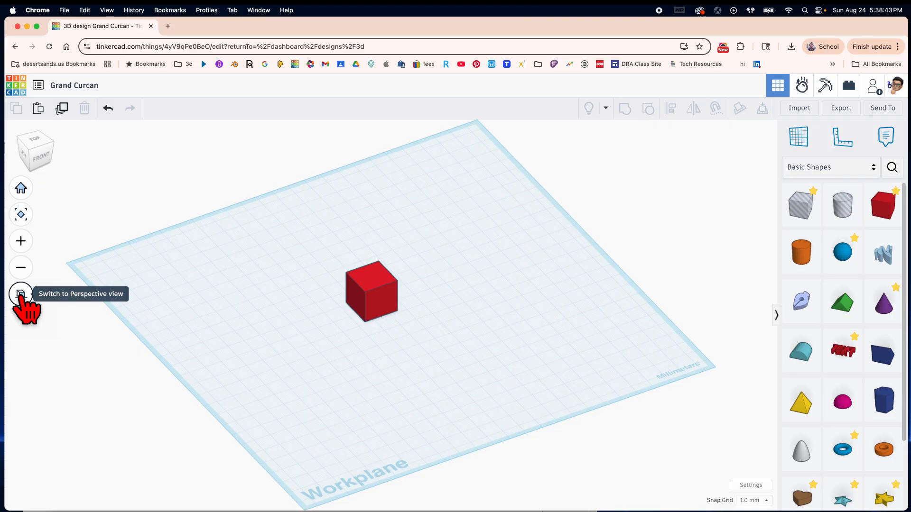
click(20, 294)
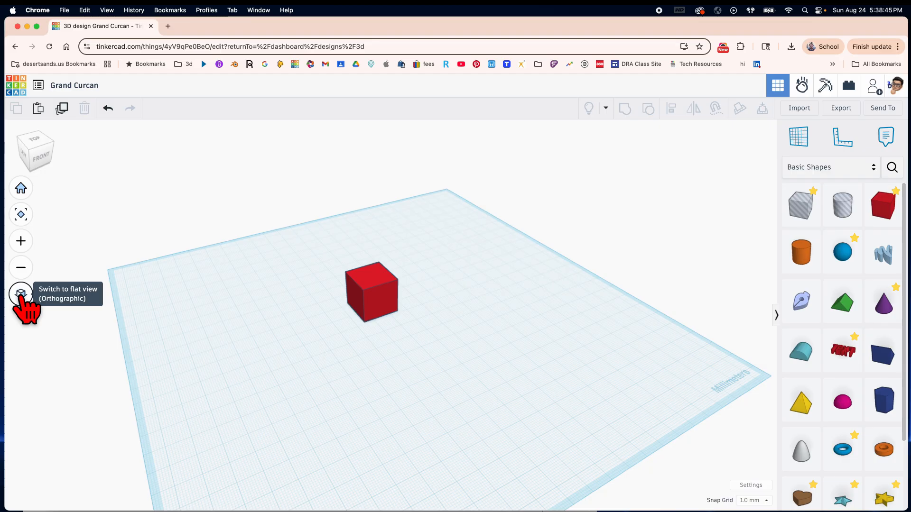
click(21, 295)
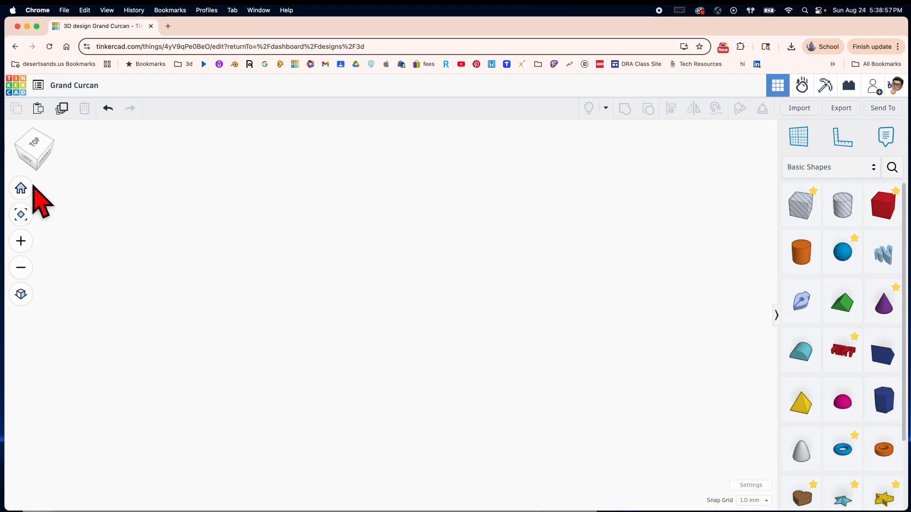
click(20, 188)
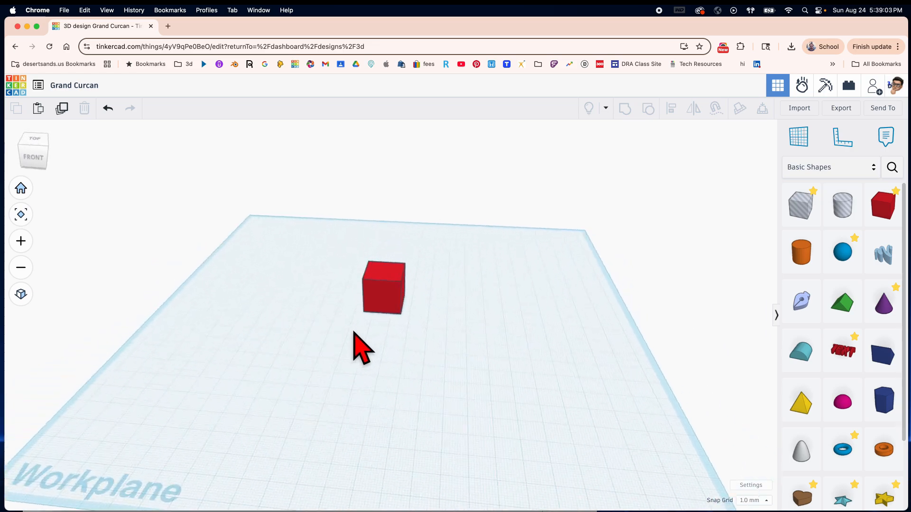
drag(363, 349, 407, 314)
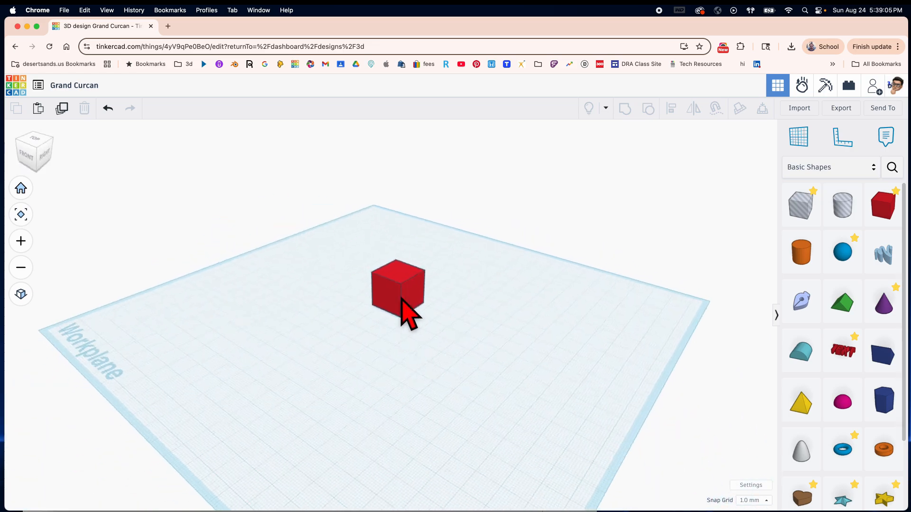
click(20, 186)
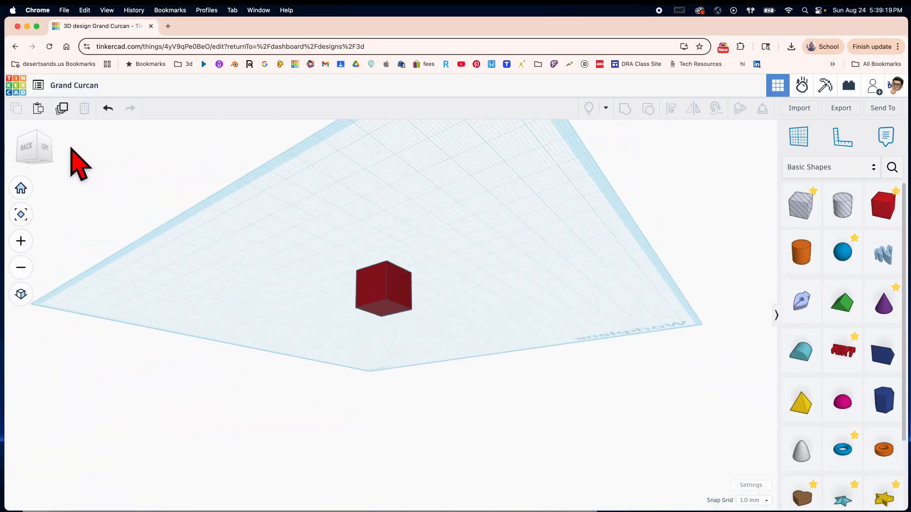
click(26, 153)
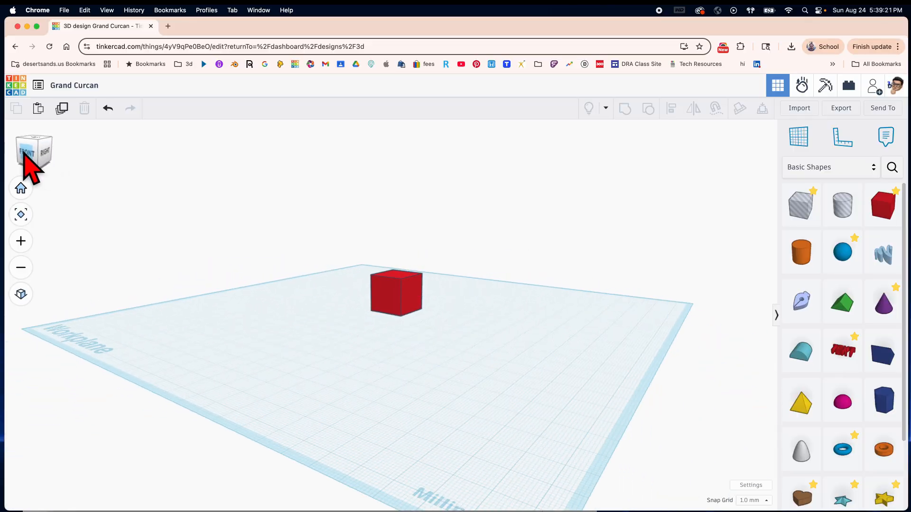
click(26, 150)
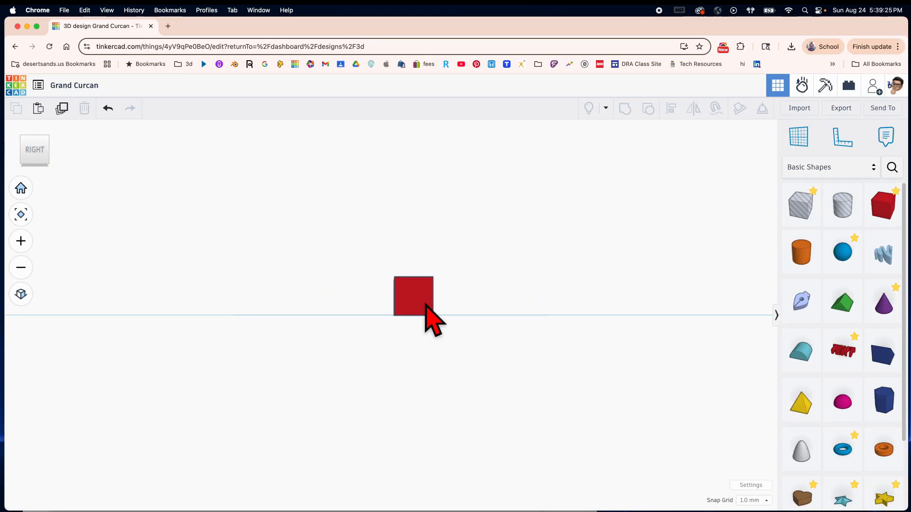
click(34, 149)
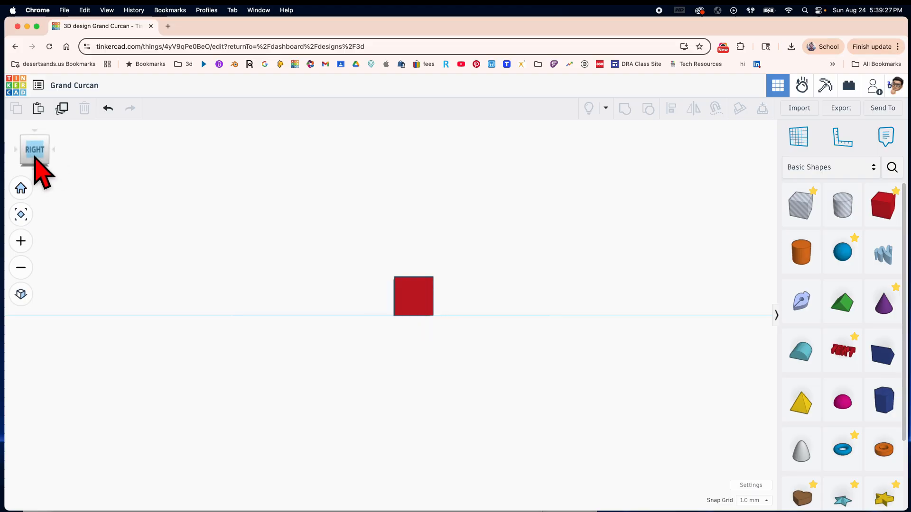
click(35, 139)
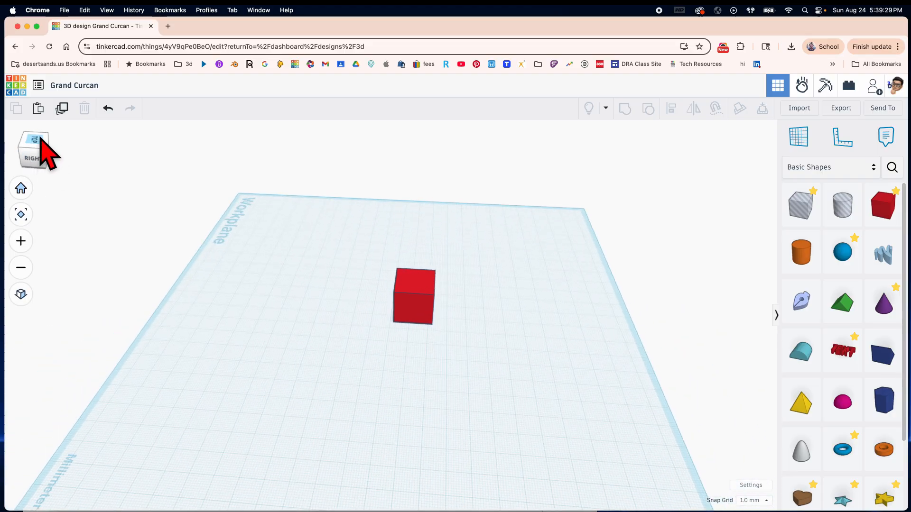
click(33, 148)
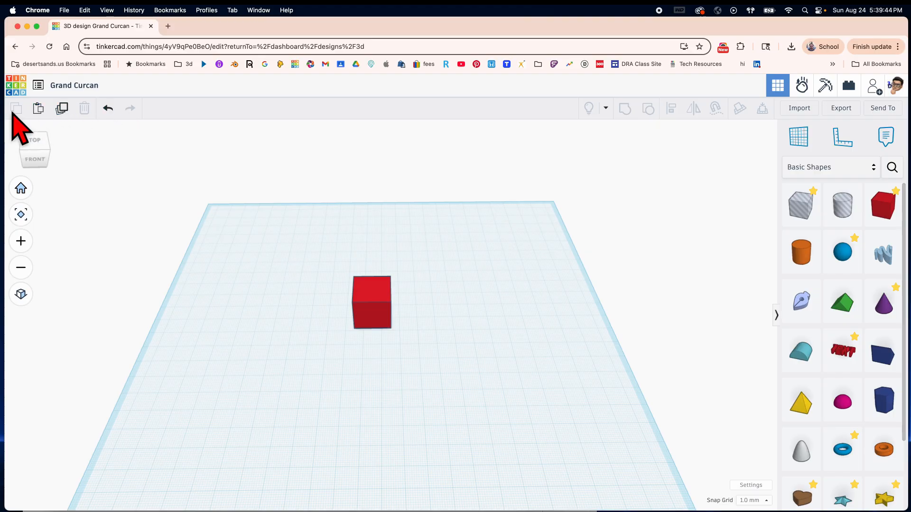
mouse_move(62, 108)
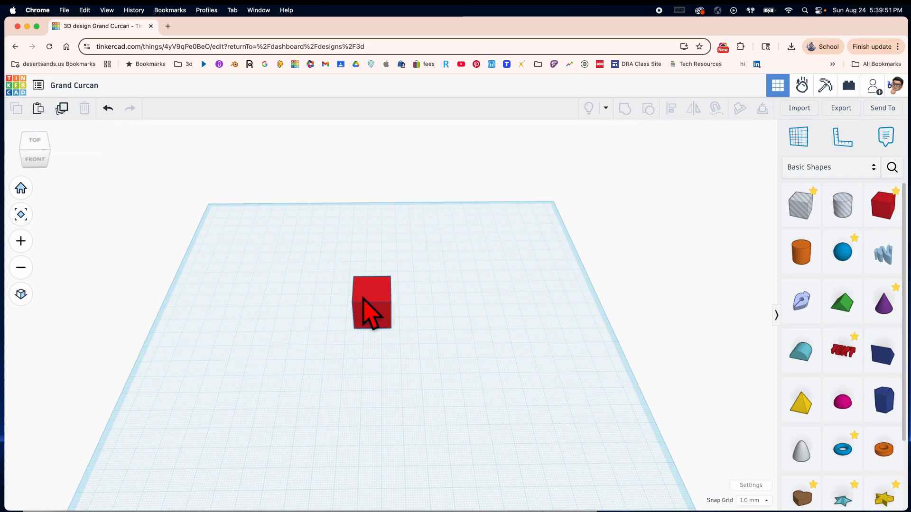
Step: Select the red box and drag its handles to reshape it
click(371, 302)
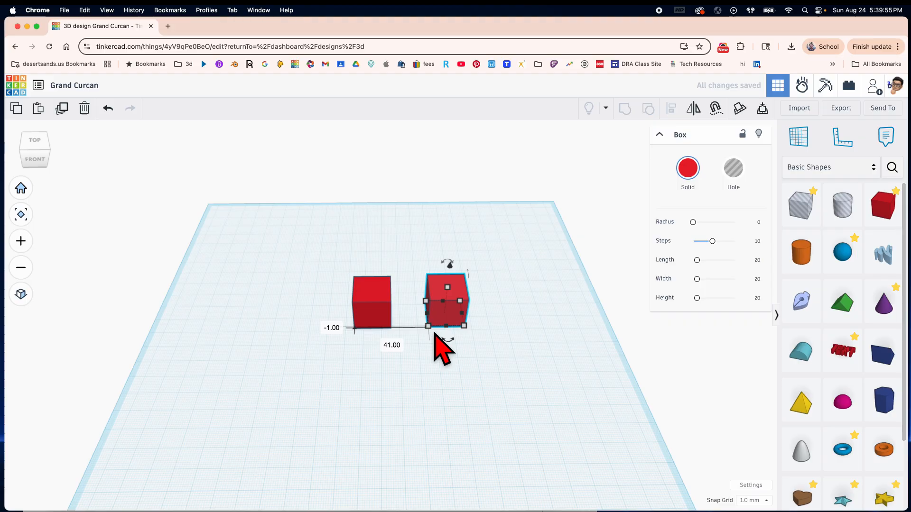
drag(446, 302, 372, 302)
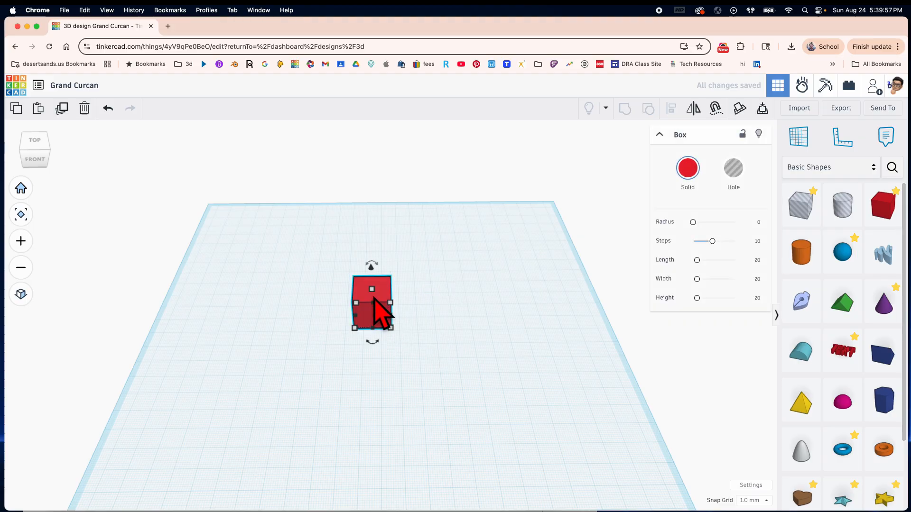
mouse_move(424, 313)
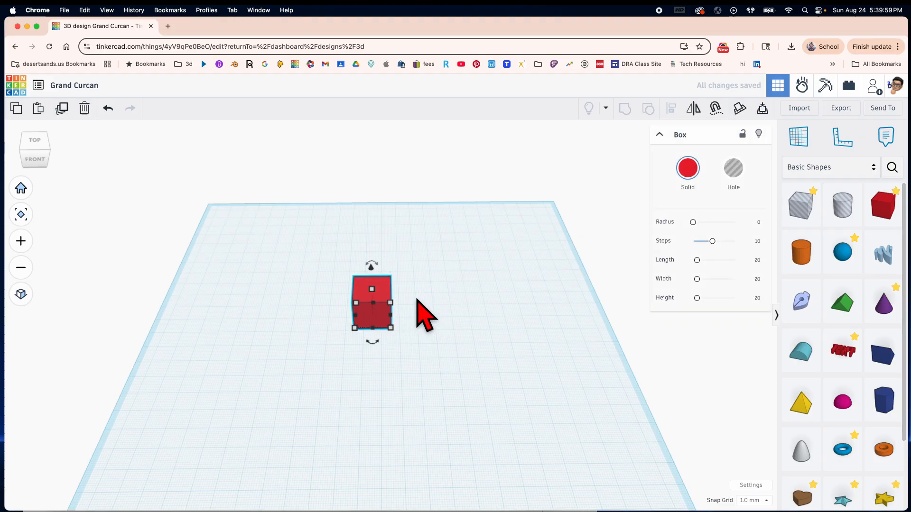
drag(372, 305, 476, 305)
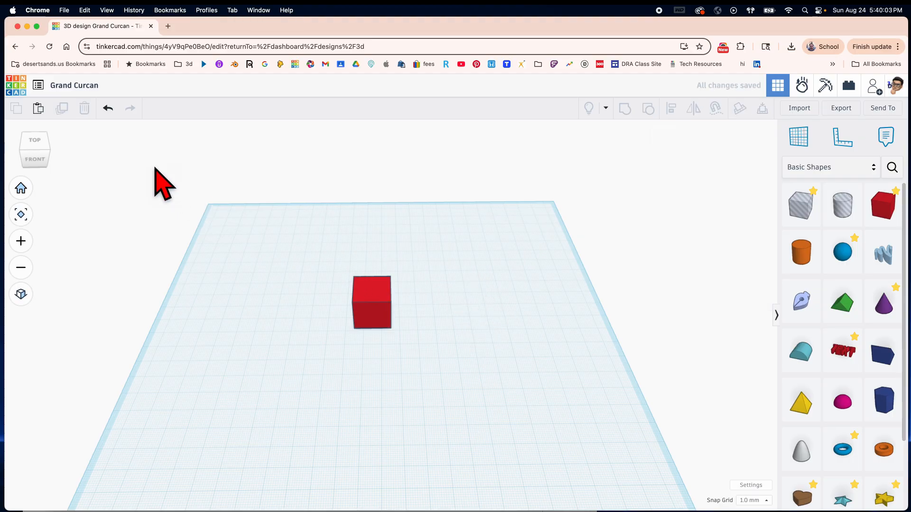
Step: Copy and paste the red box, move the duplicate right, then delete it
click(371, 303)
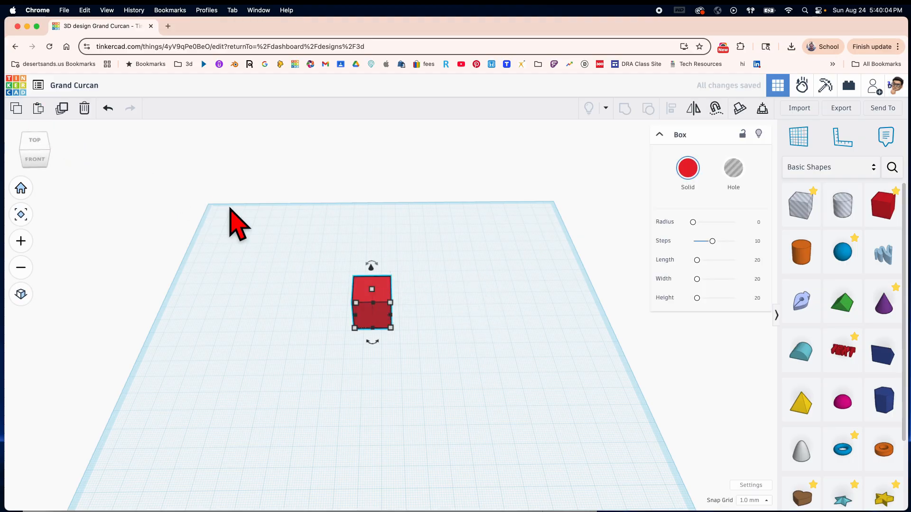
mouse_move(39, 109)
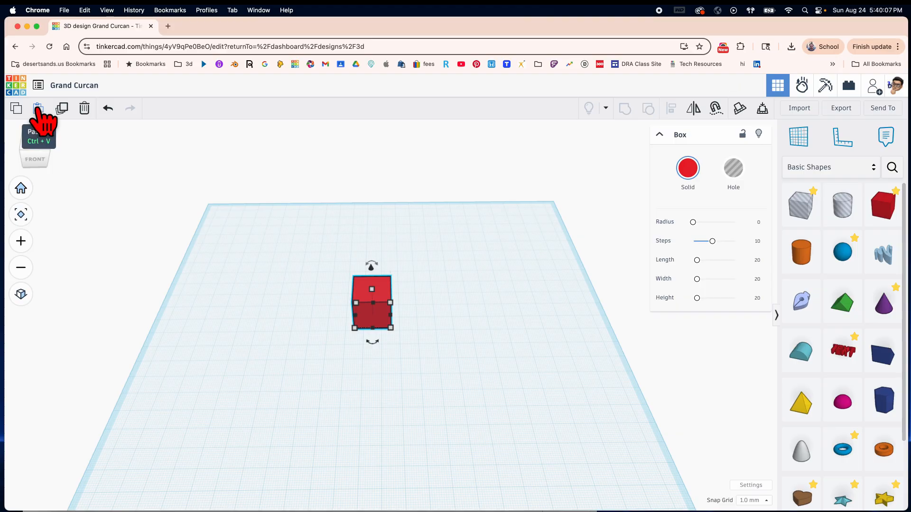
mouse_move(16, 109)
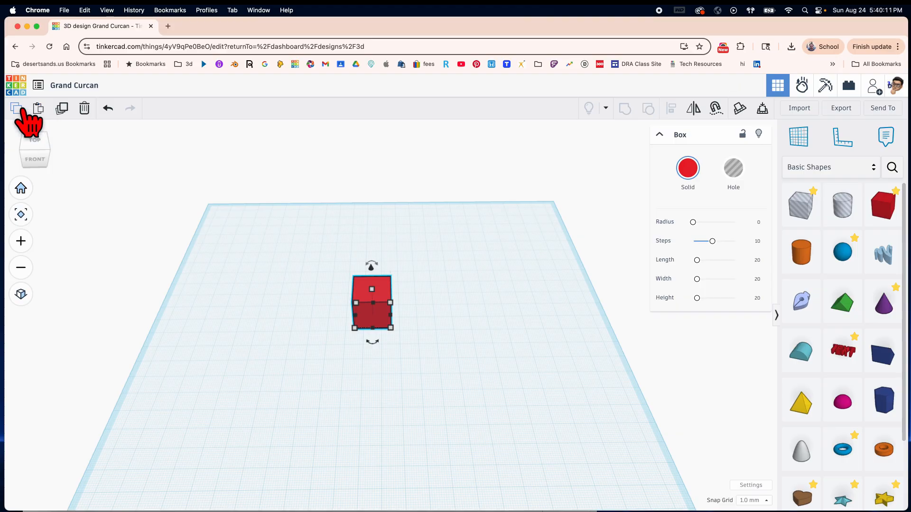
click(38, 108)
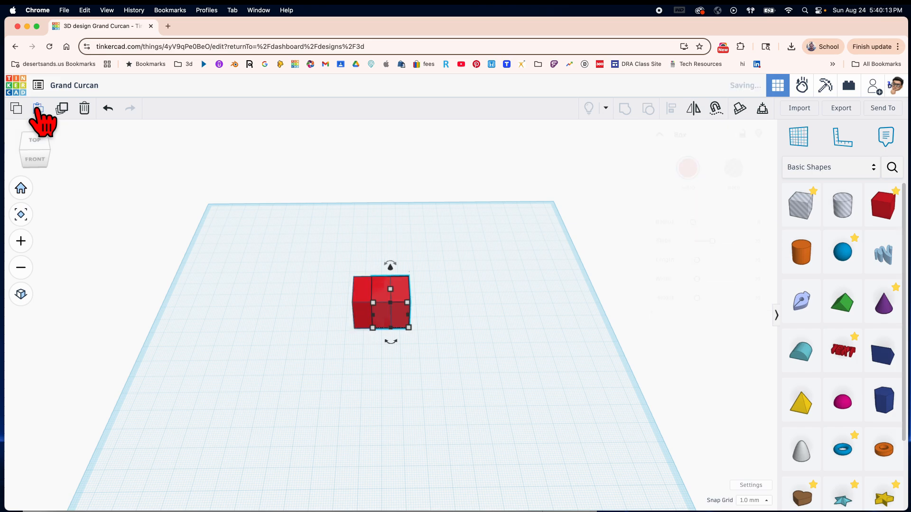
click(382, 303)
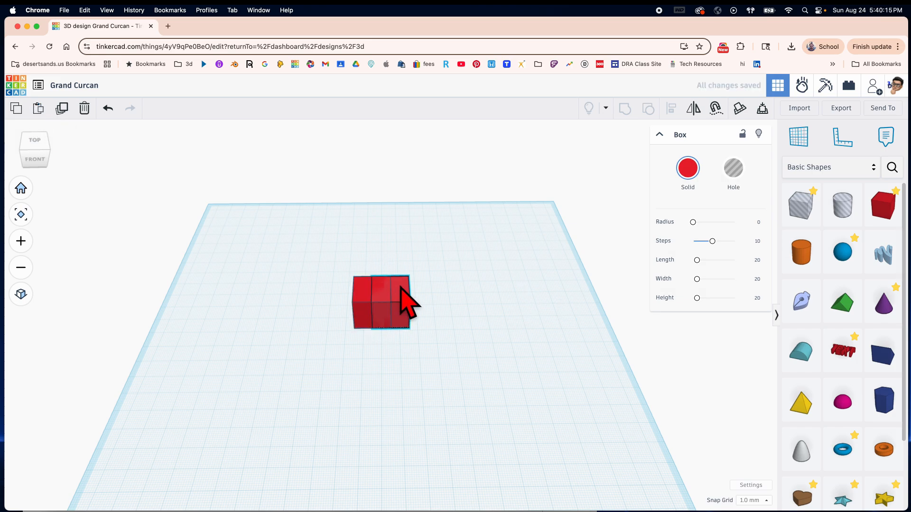
drag(384, 300, 471, 294)
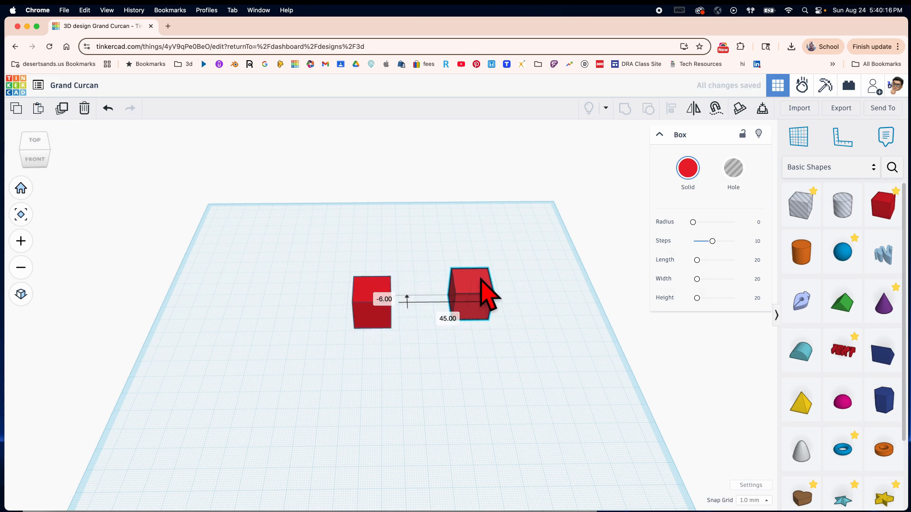
key(Delete)
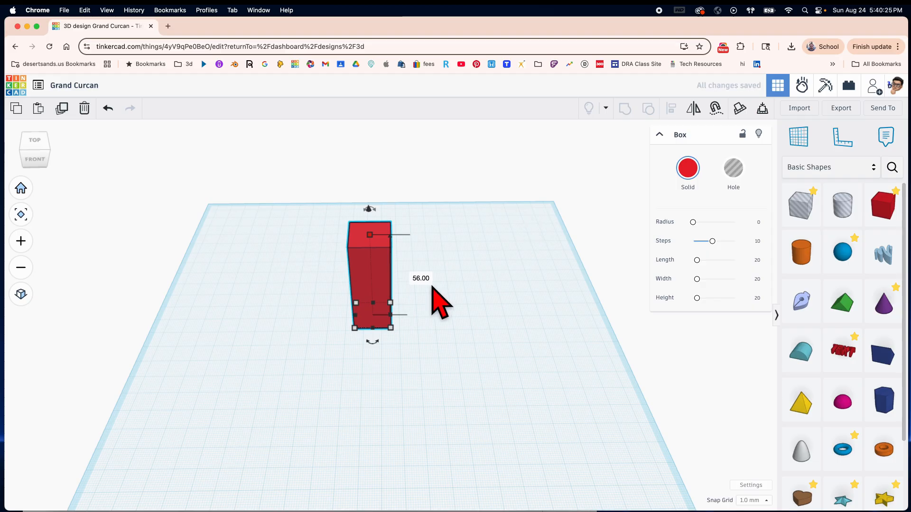
Step: Undo the height stretch and begin renaming the design, typing 'Adrian'
click(108, 108)
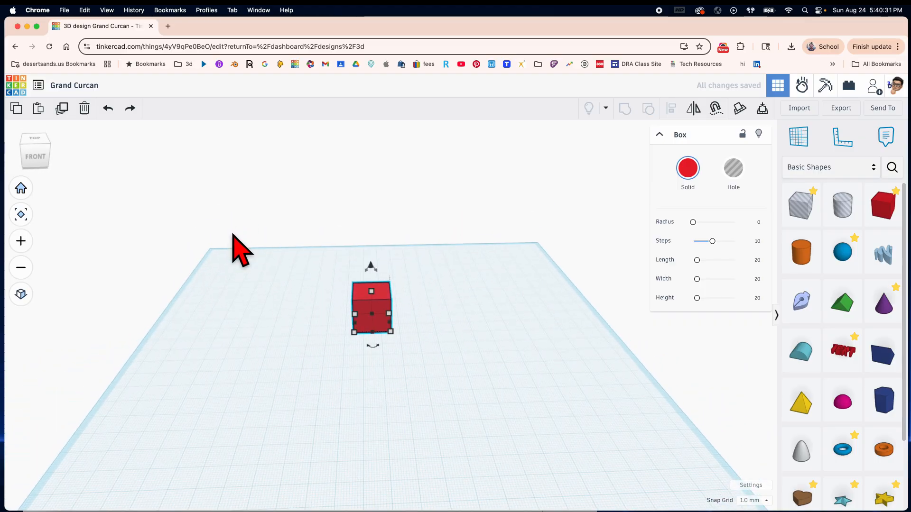
click(74, 86)
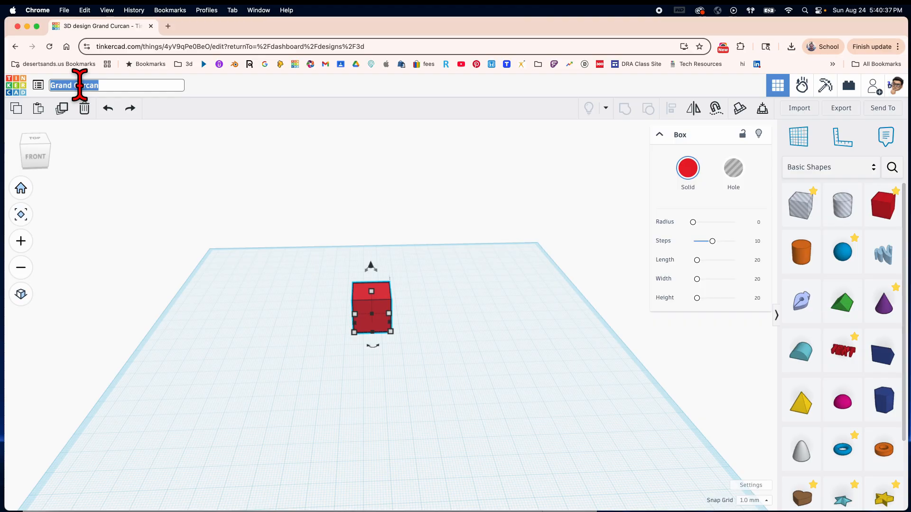
text(A)
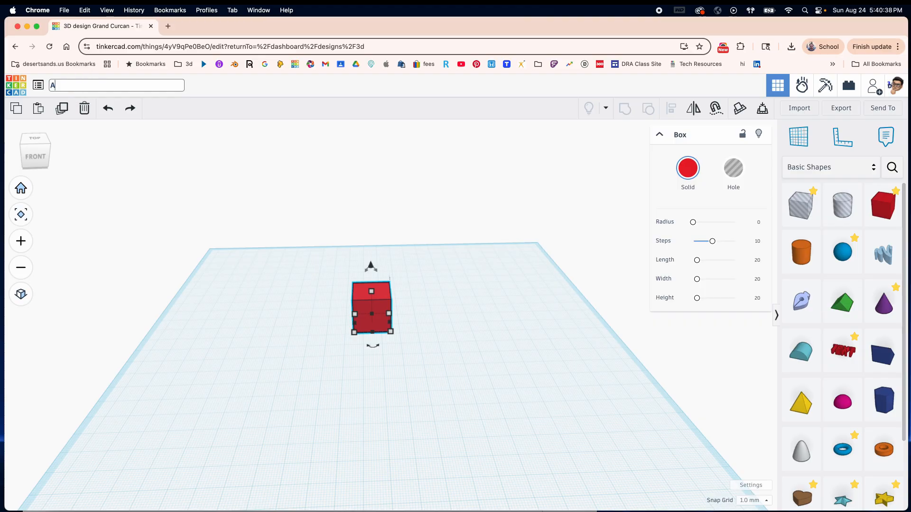
text(drian - box)
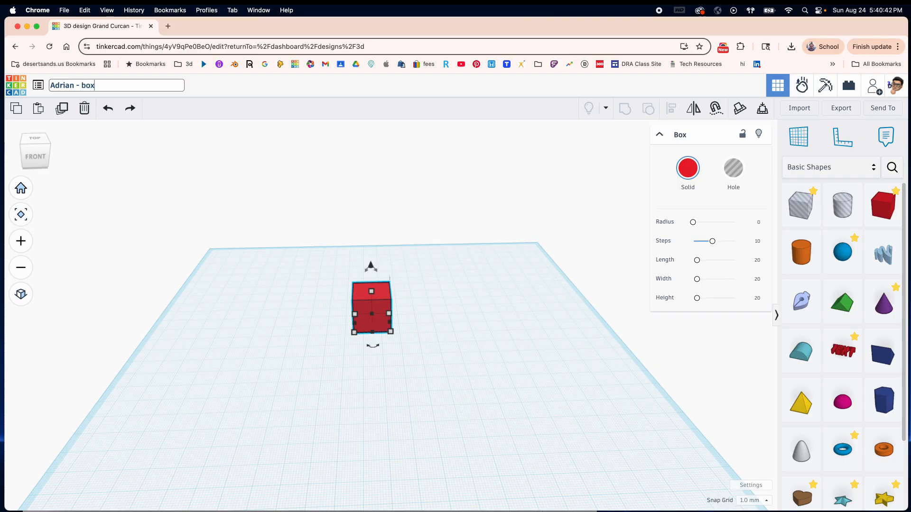
mouse_move(160, 259)
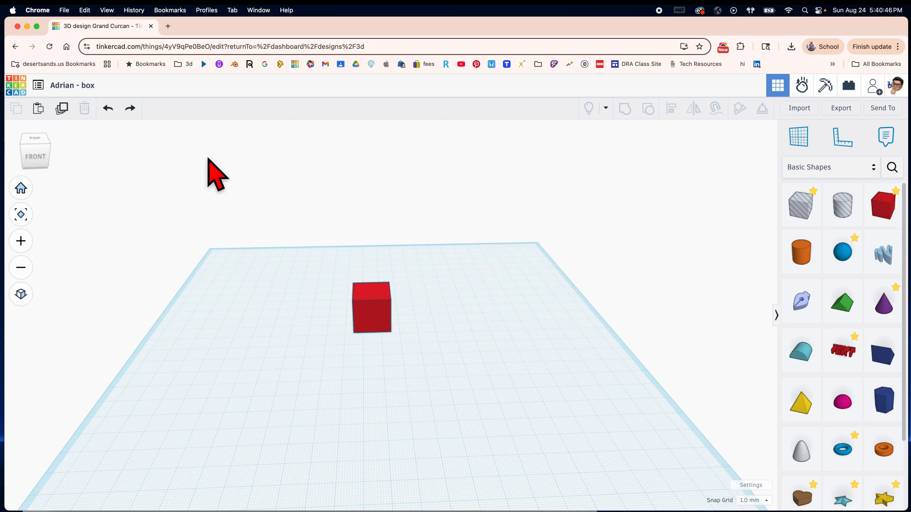
mouse_move(223, 227)
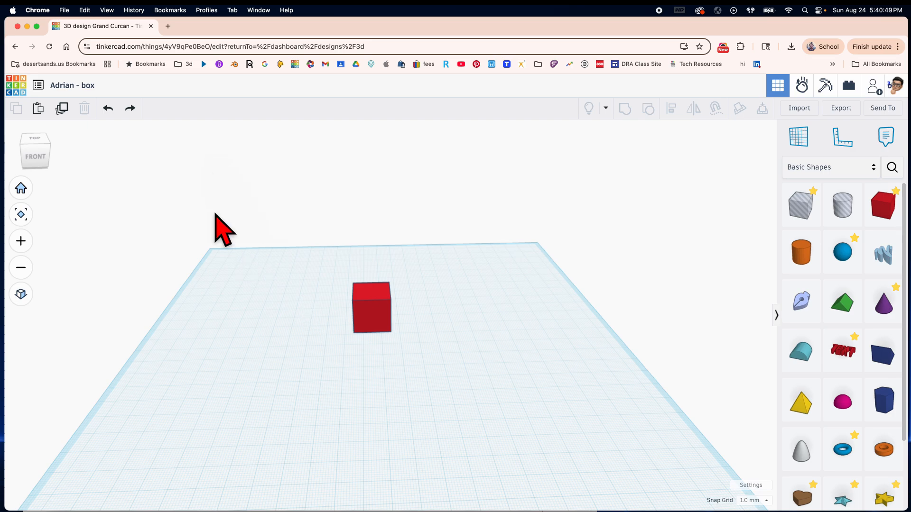
mouse_move(157, 151)
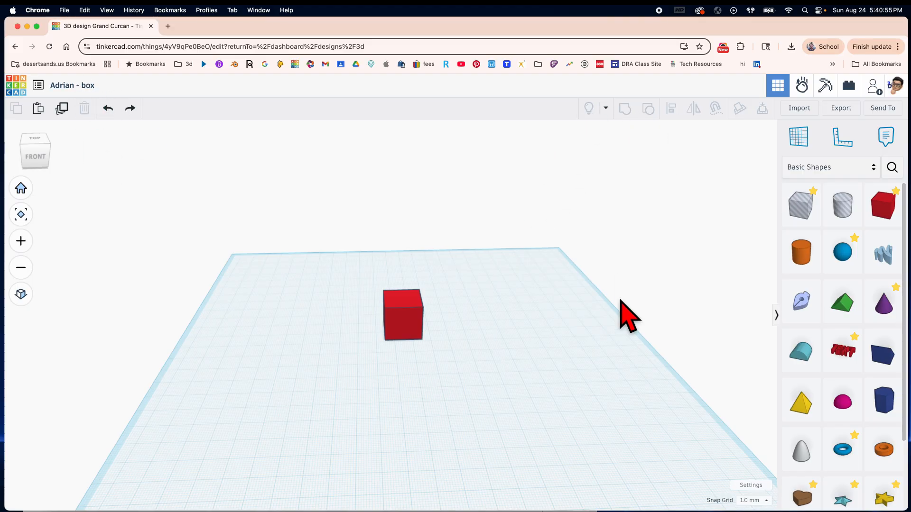
mouse_move(401, 328)
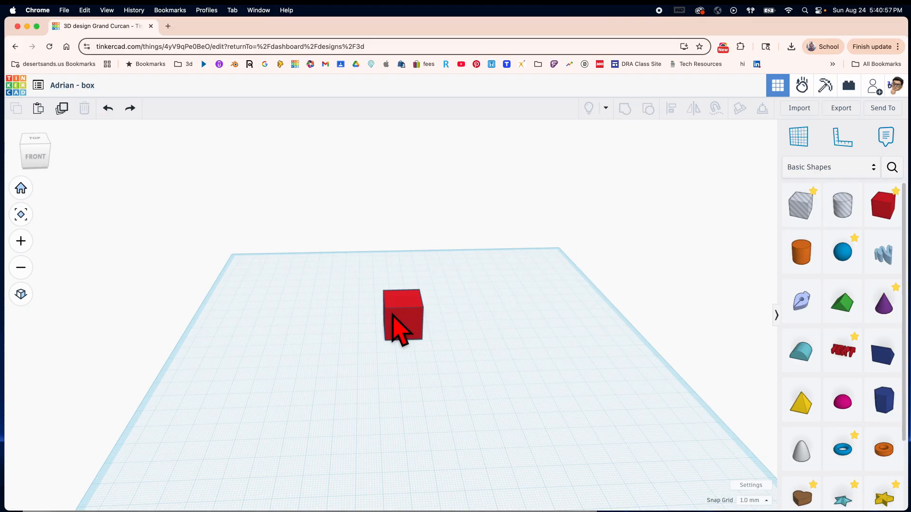
Step: Group the red box with the orange cylinder, move them, then pull the cylinder away
click(402, 317)
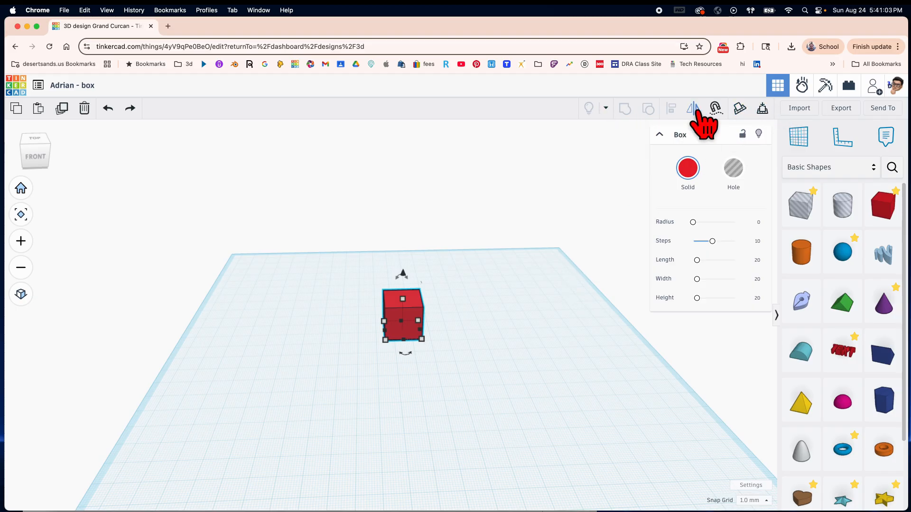
mouse_move(631, 148)
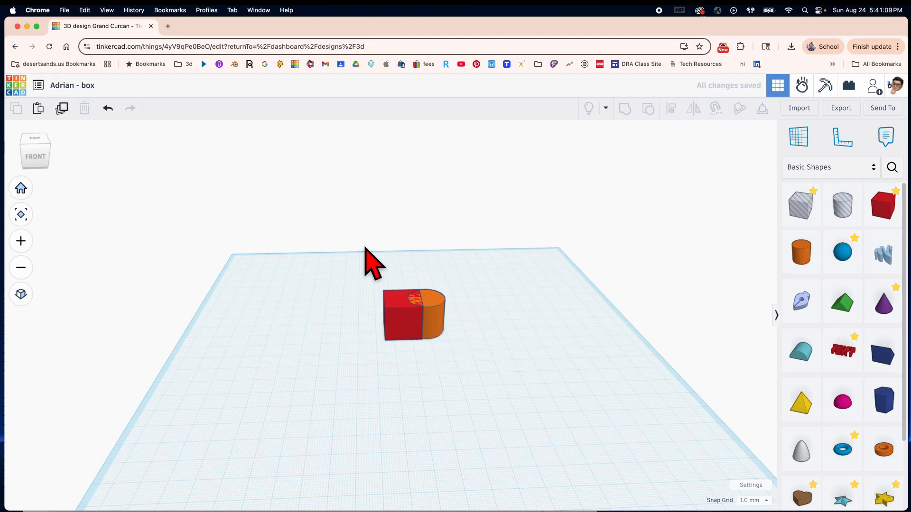
click(412, 314)
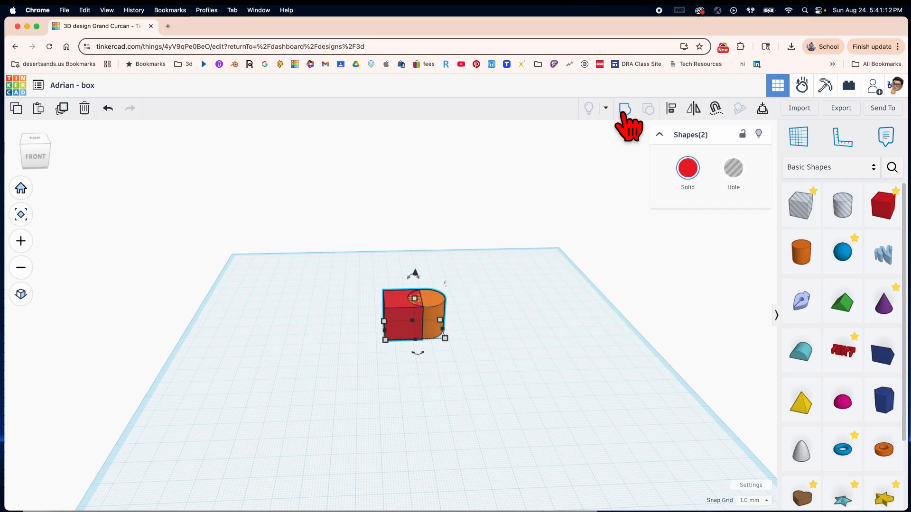
mouse_move(624, 108)
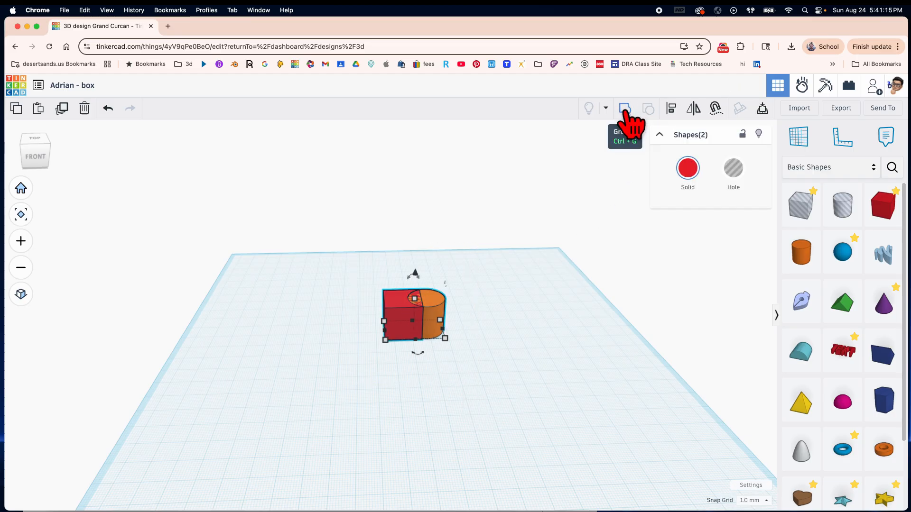
click(625, 108)
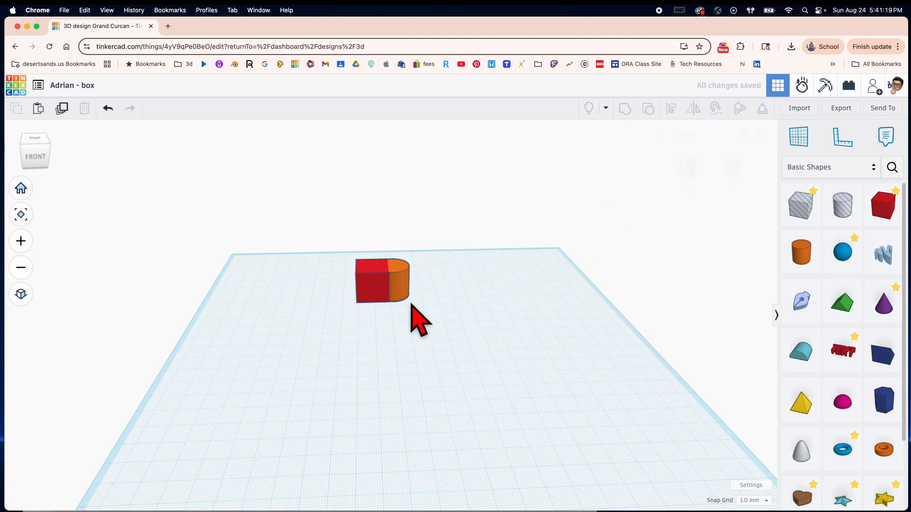
drag(381, 280, 459, 349)
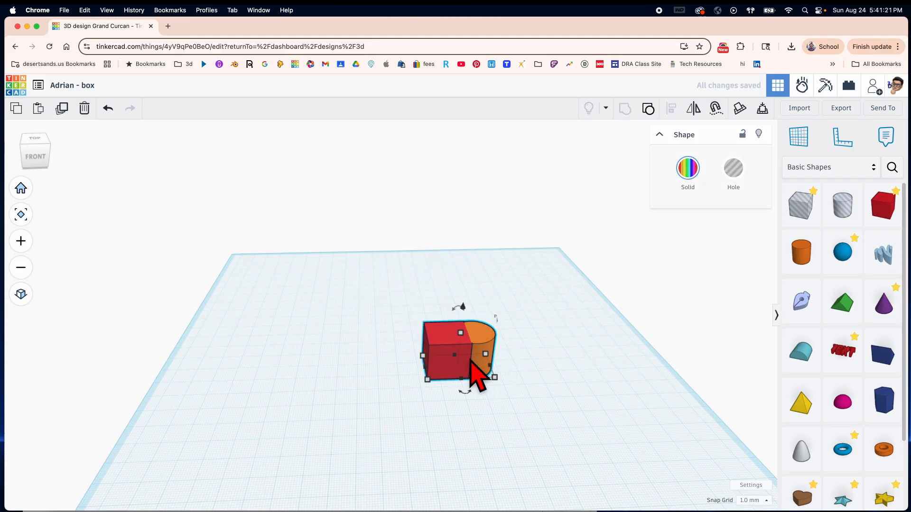
drag(471, 372, 430, 323)
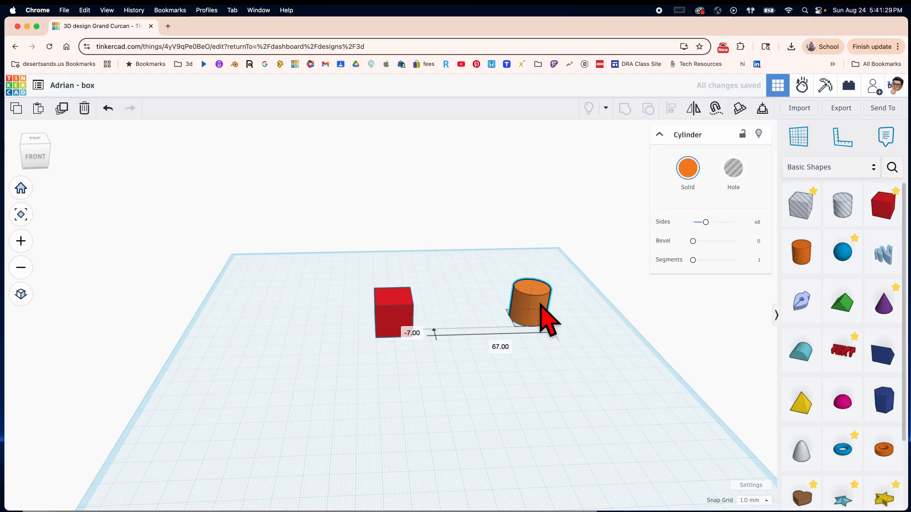
Step: From the top view, place the orange cylinder against the box's right side and start aligning them
drag(529, 303, 416, 308)
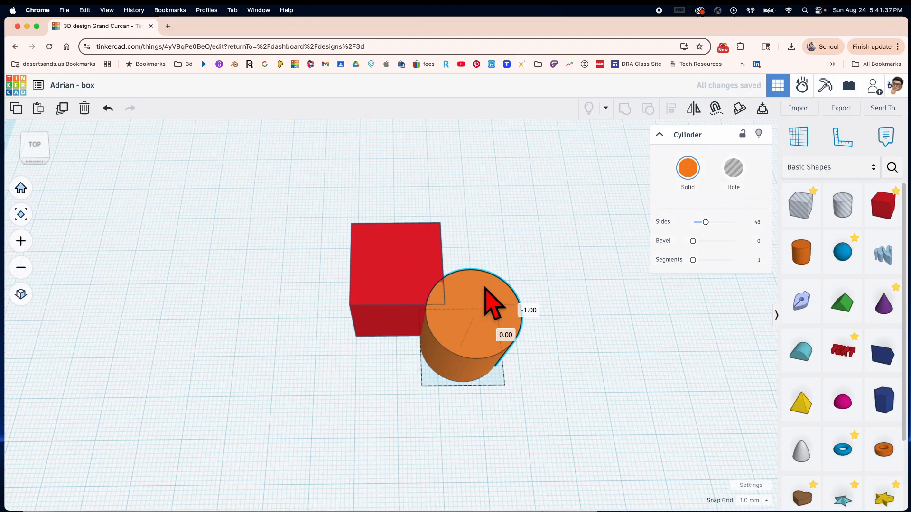
drag(470, 308, 465, 267)
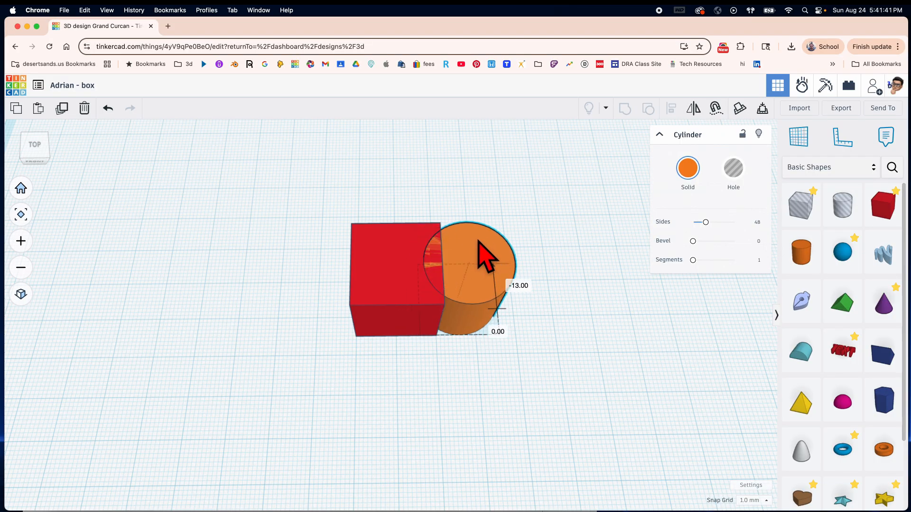
drag(489, 256, 471, 256)
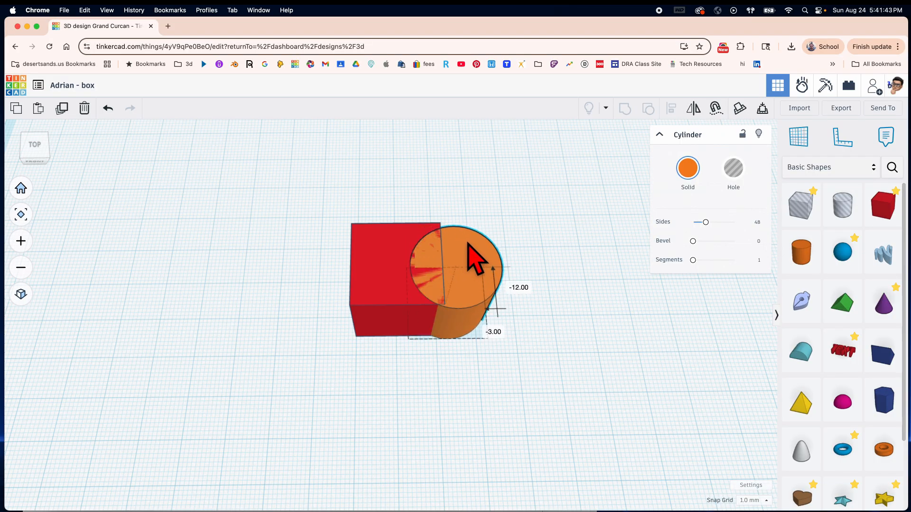
drag(470, 258, 482, 279)
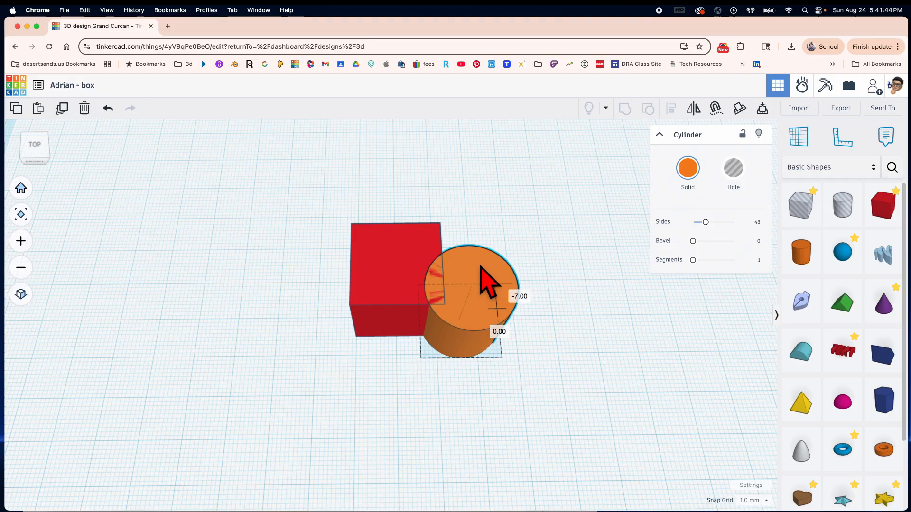
click(487, 279)
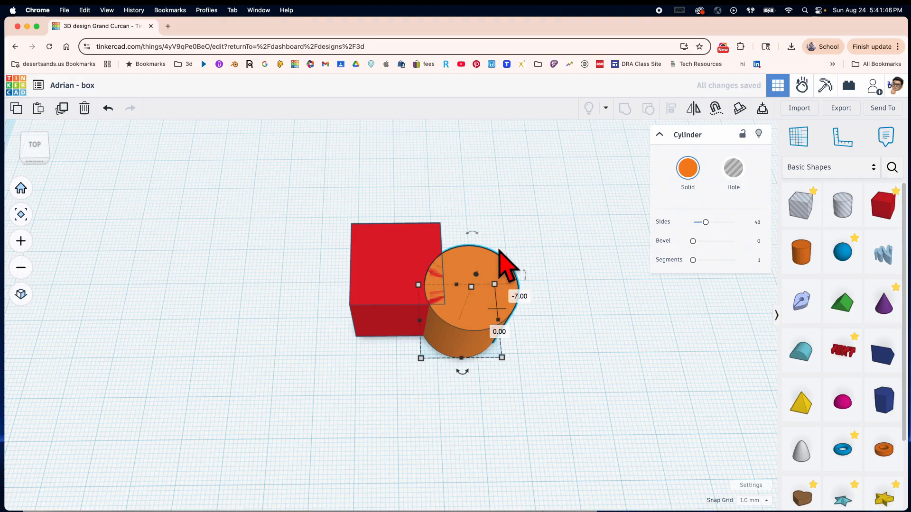
click(273, 207)
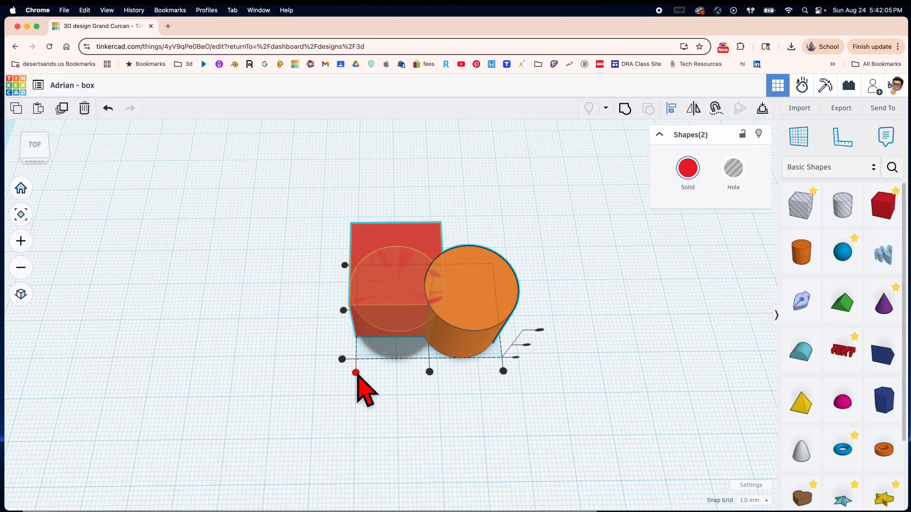
Step: Align the box and cylinder edges and push the orange cylinder further into the box
drag(357, 373, 341, 360)
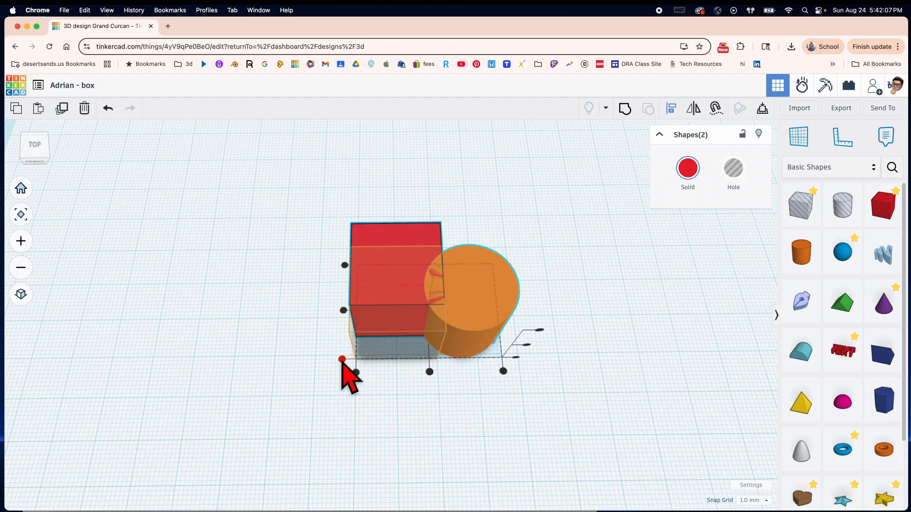
drag(341, 360, 526, 354)
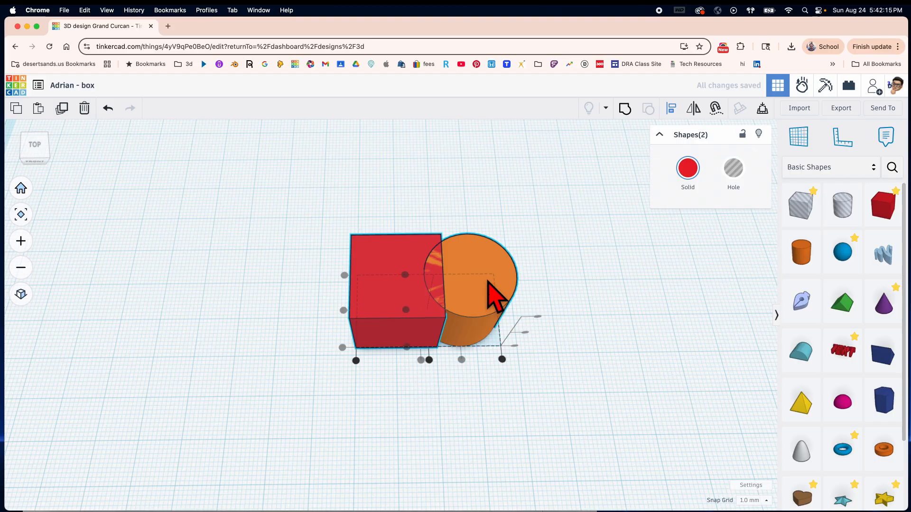
click(471, 279)
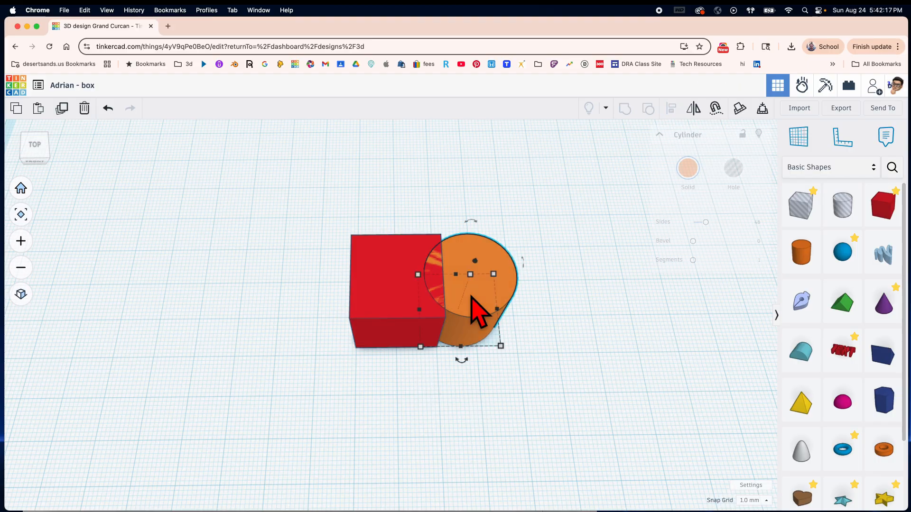
click(659, 134)
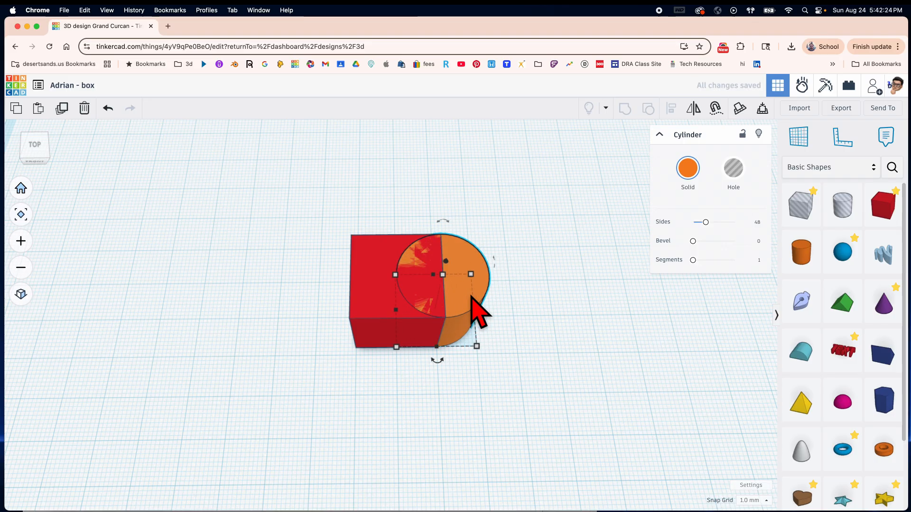
mouse_move(525, 323)
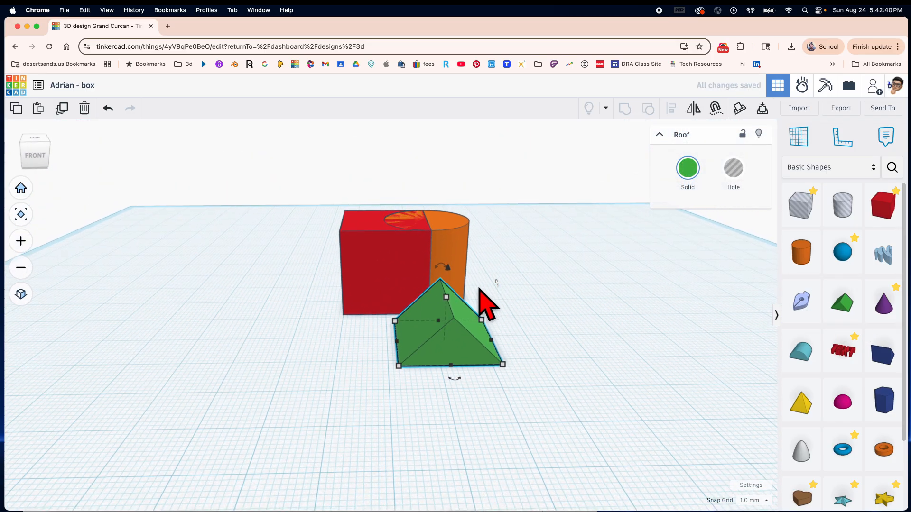
Step: Tip the green roof onto its side using its rotation handle
drag(482, 302, 494, 346)
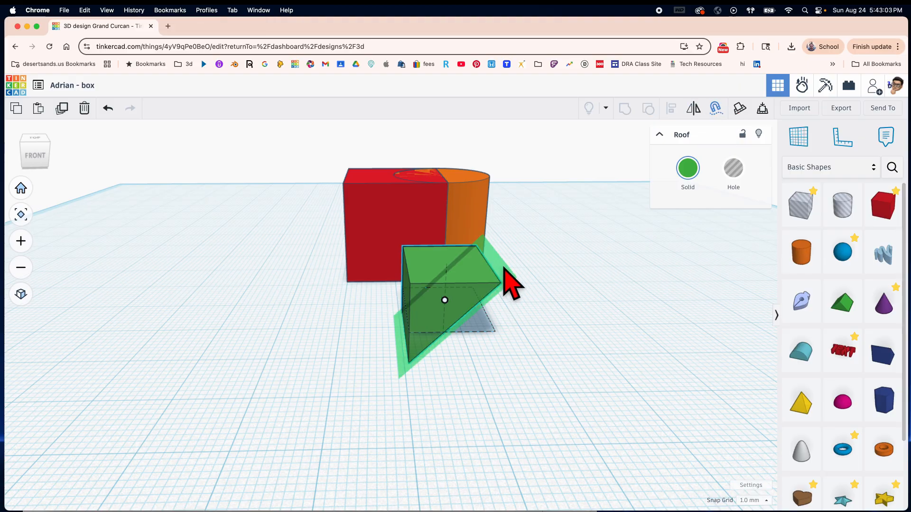
mouse_move(549, 340)
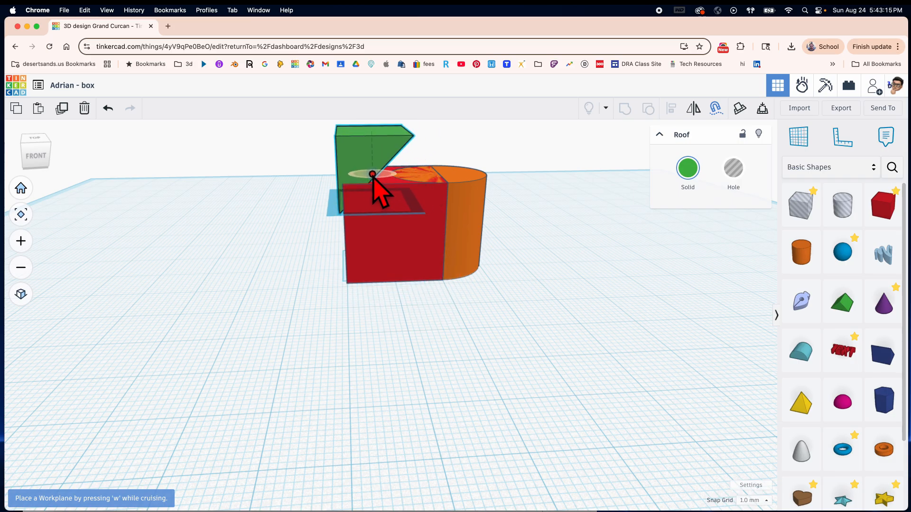
Step: Orbit to view from behind and tilt the green roof further over the red box
drag(372, 191, 427, 308)
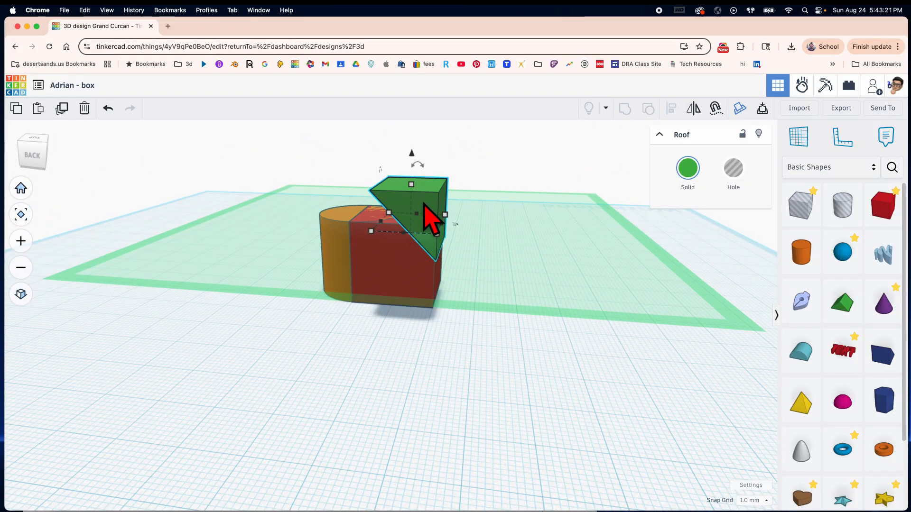
drag(425, 218, 439, 235)
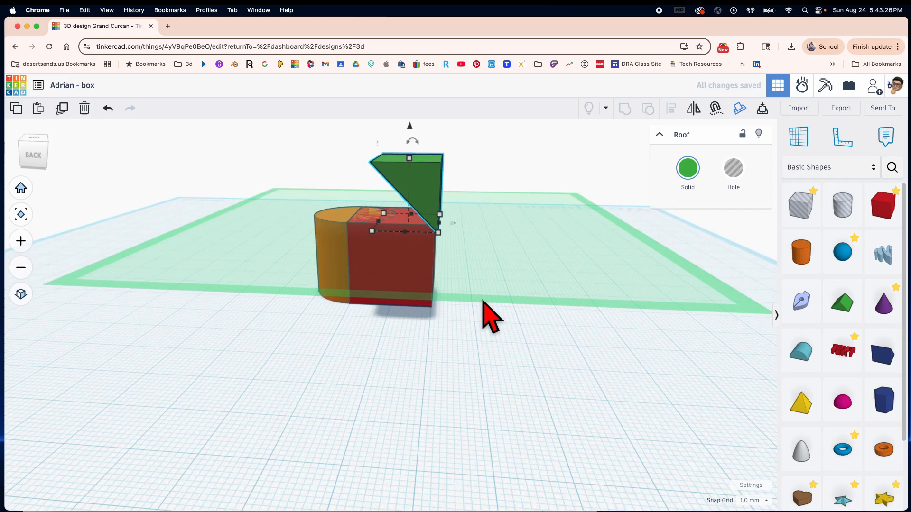
click(476, 343)
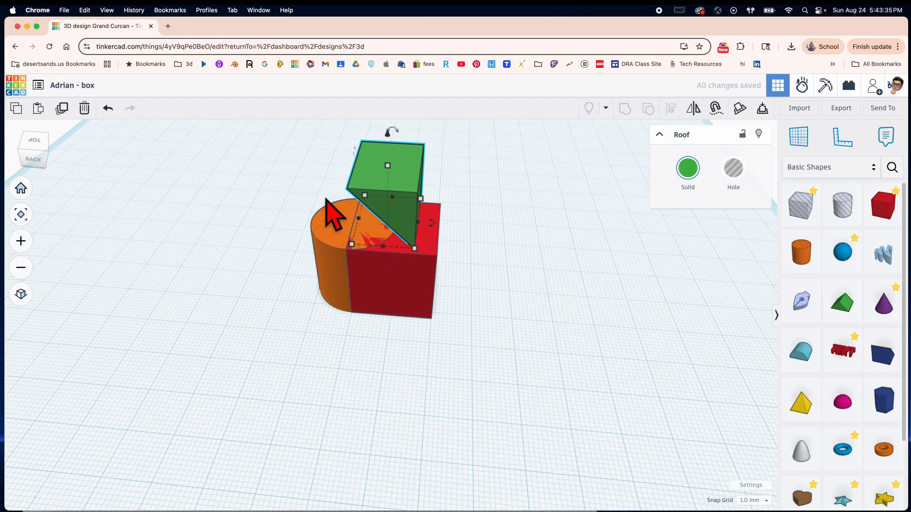
mouse_move(619, 258)
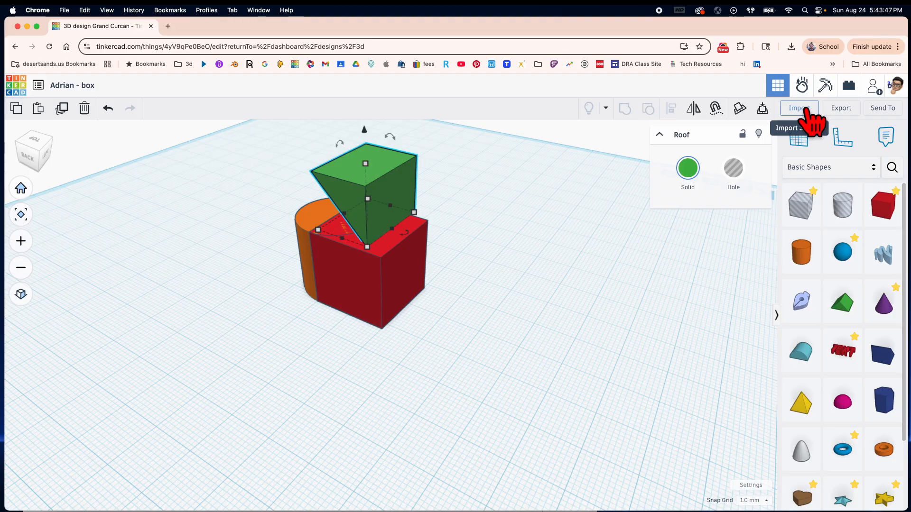
click(798, 108)
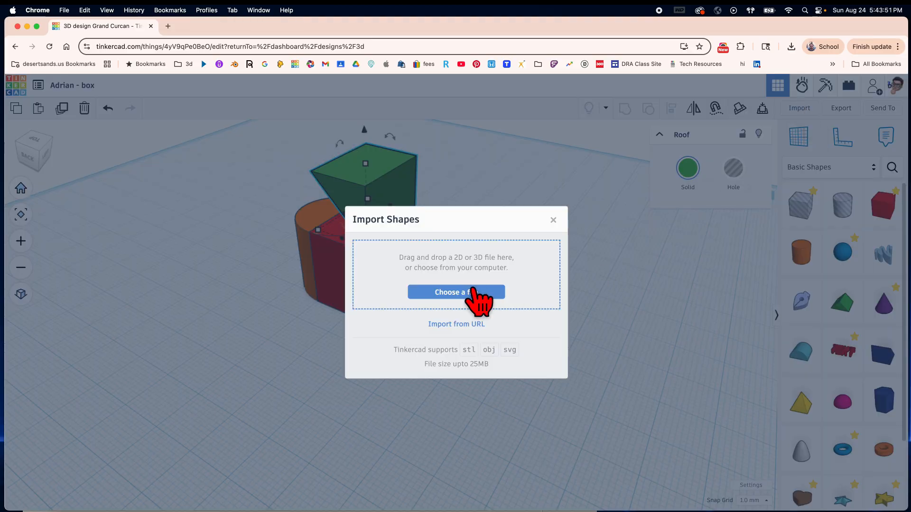
click(456, 293)
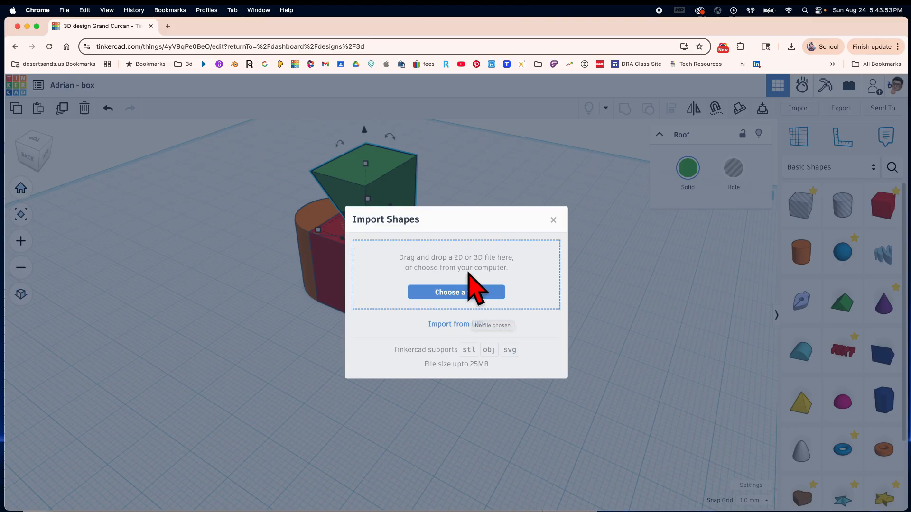
mouse_move(468, 369)
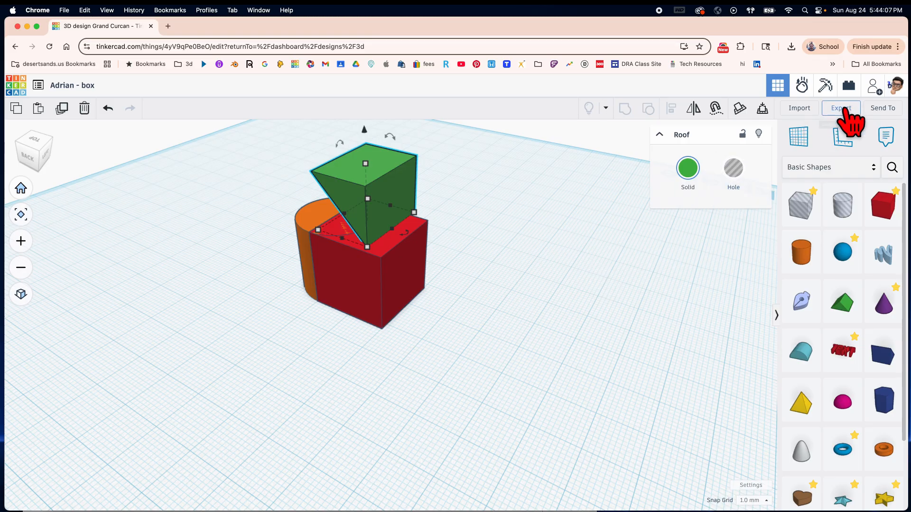
click(840, 108)
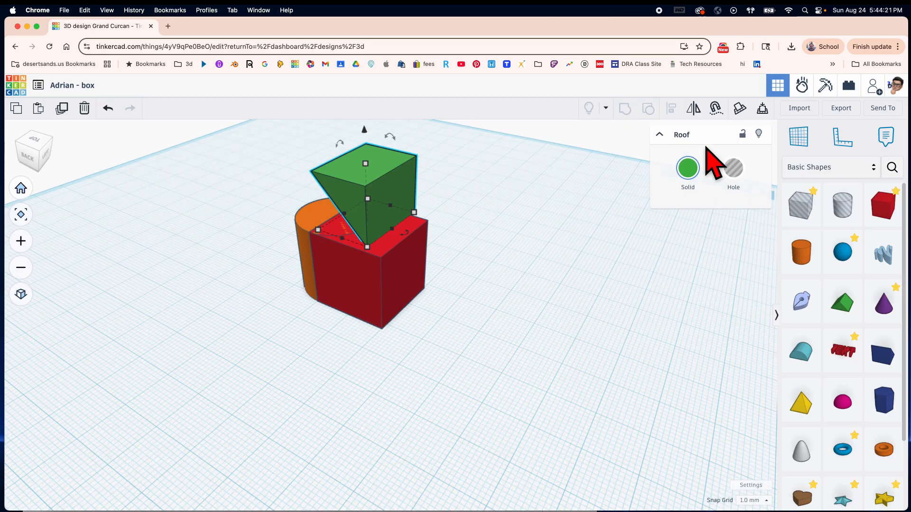
mouse_move(883, 108)
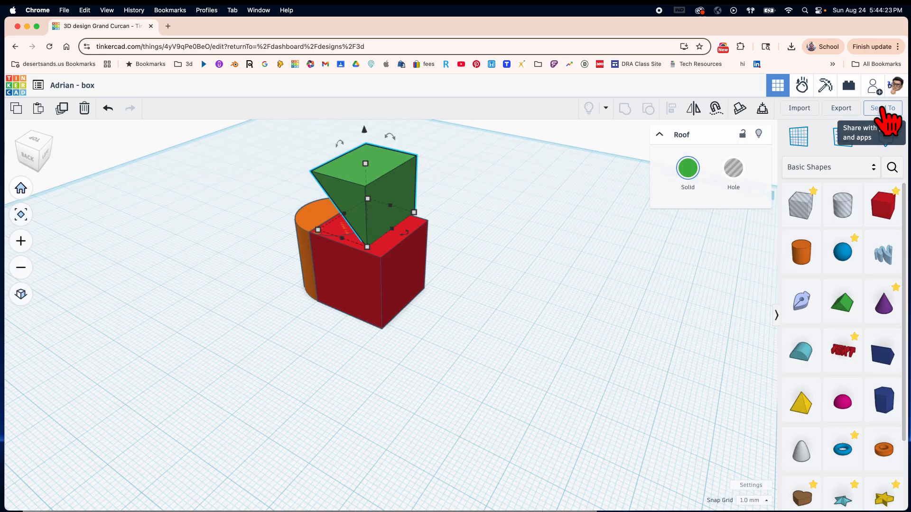
Step: Generate and copy a non-expiring invite link for 'Adrian - box' via Send To
click(883, 108)
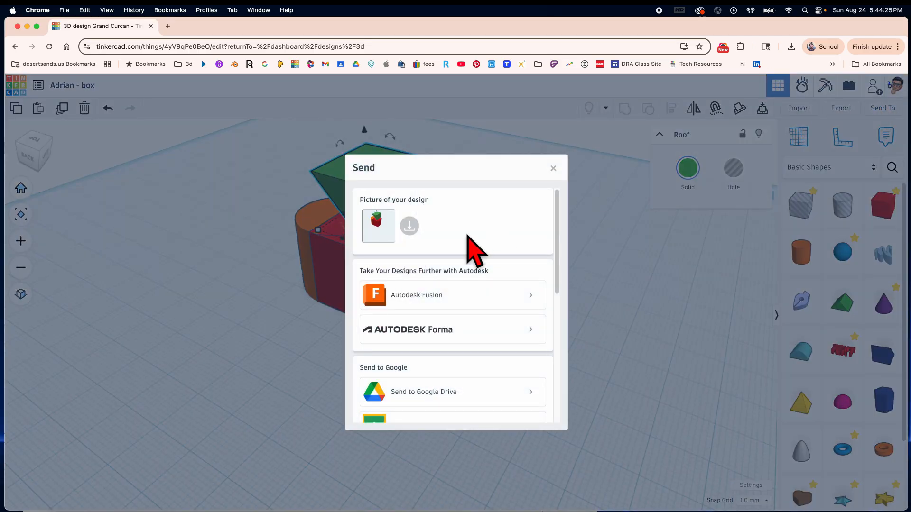
scroll(down, 3)
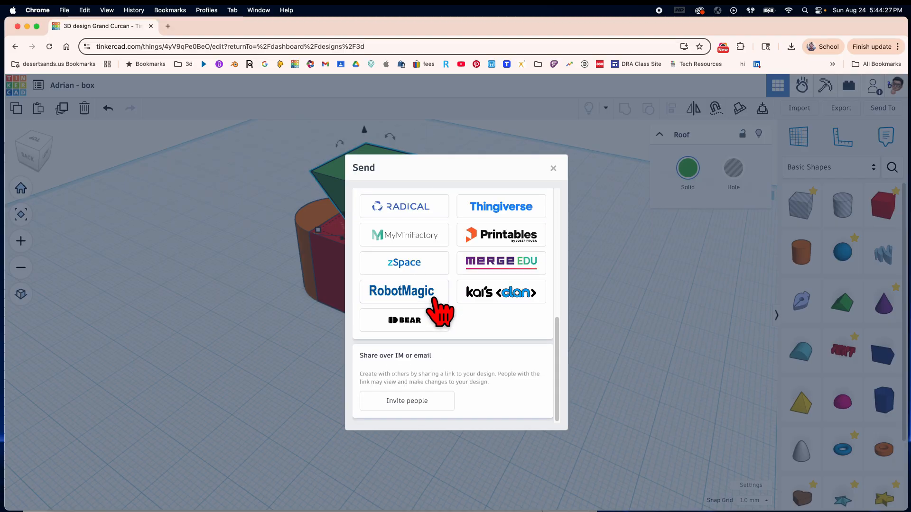
click(406, 401)
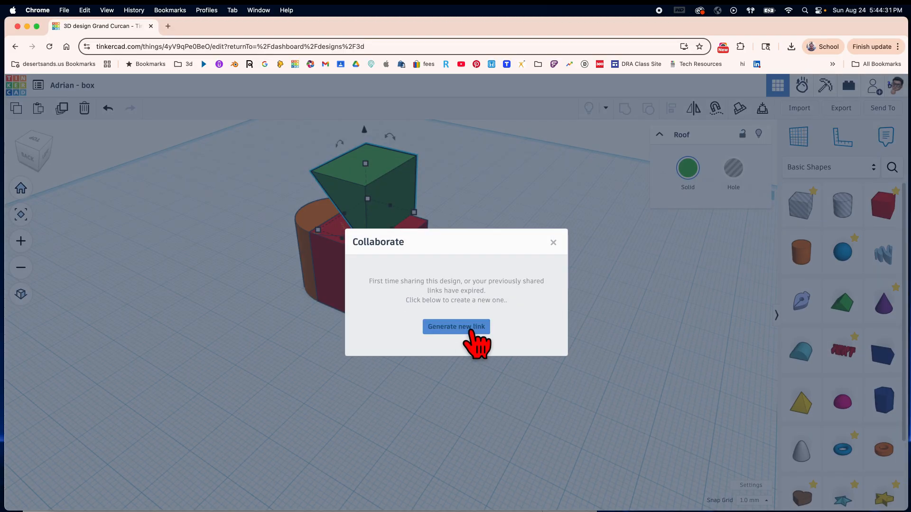
click(456, 326)
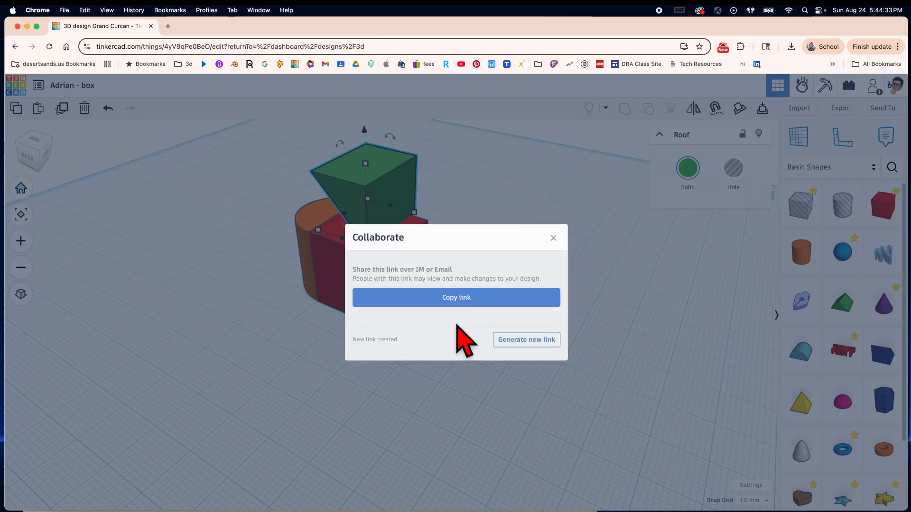
click(456, 297)
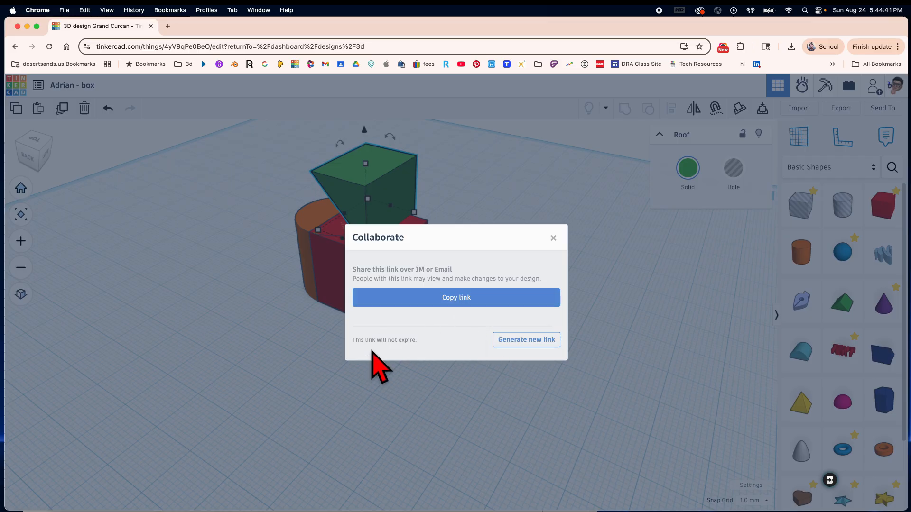
mouse_move(497, 250)
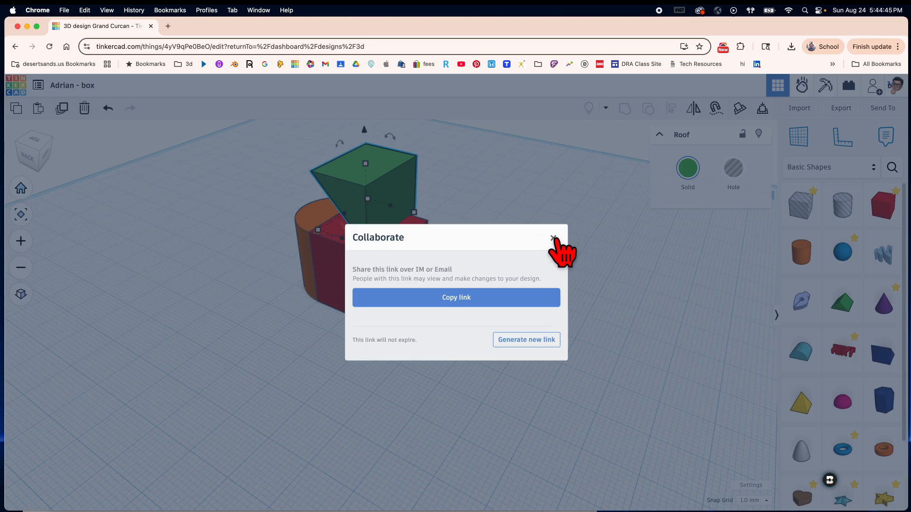
Step: Close the Collaborate window and scroll the Basic Shapes library toward the Cone
click(552, 239)
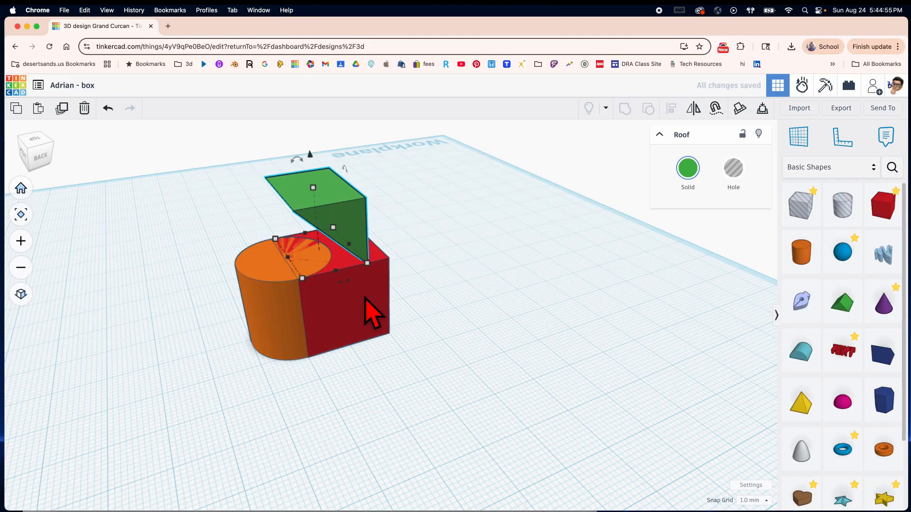
mouse_move(712, 258)
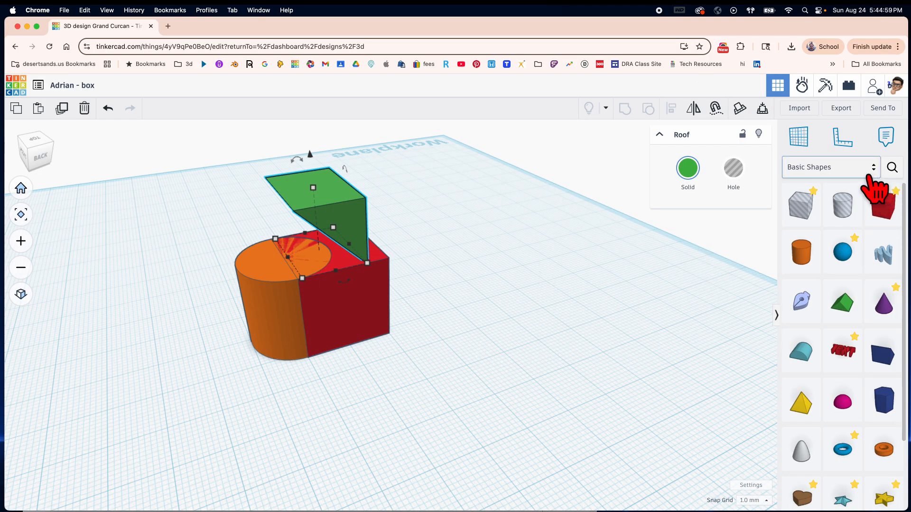
mouse_move(895, 348)
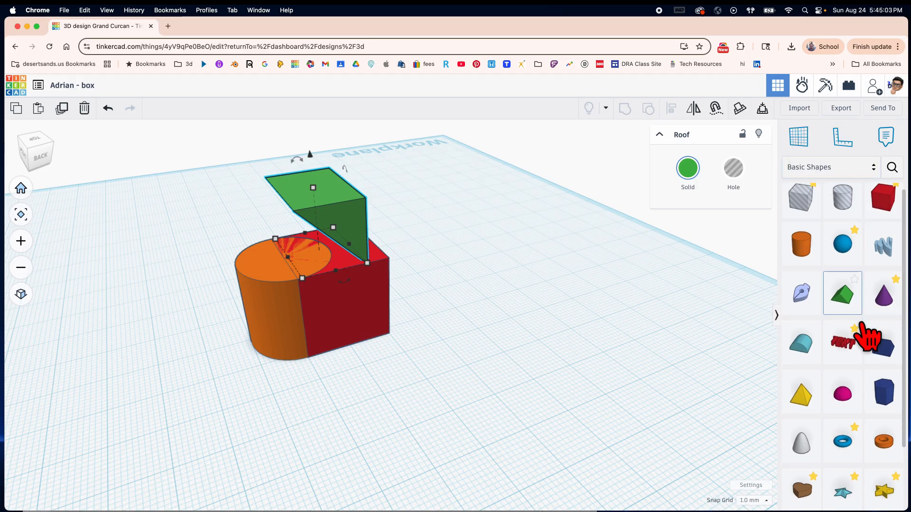
scroll(down, 3)
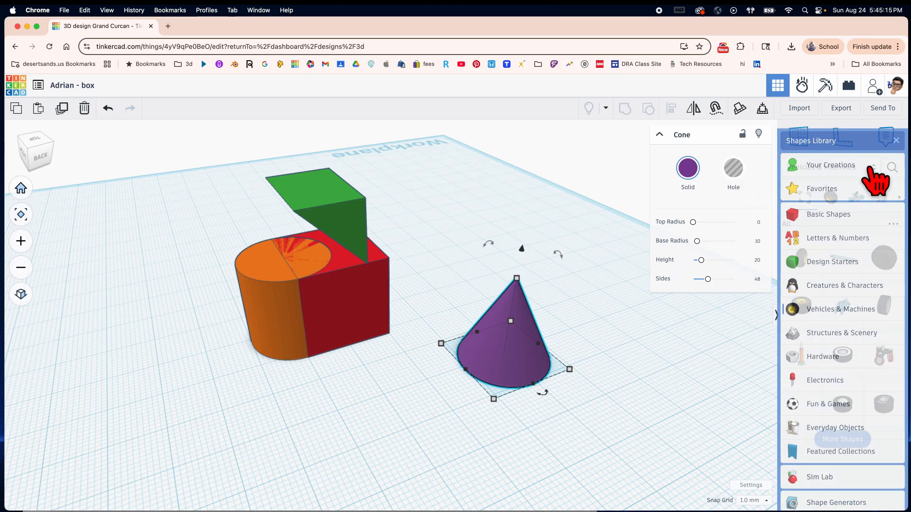
Step: Switch the shape library to Creatures & Characters and reselect the purple cone
click(844, 286)
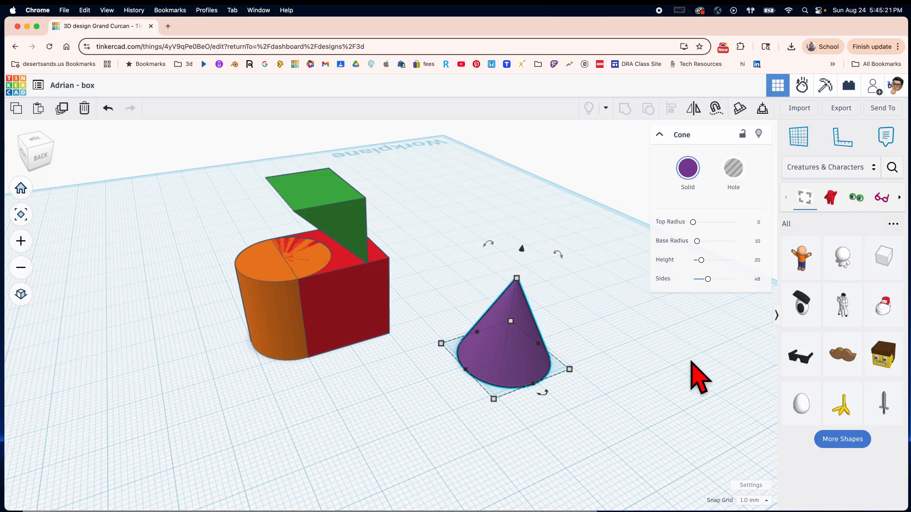
click(517, 325)
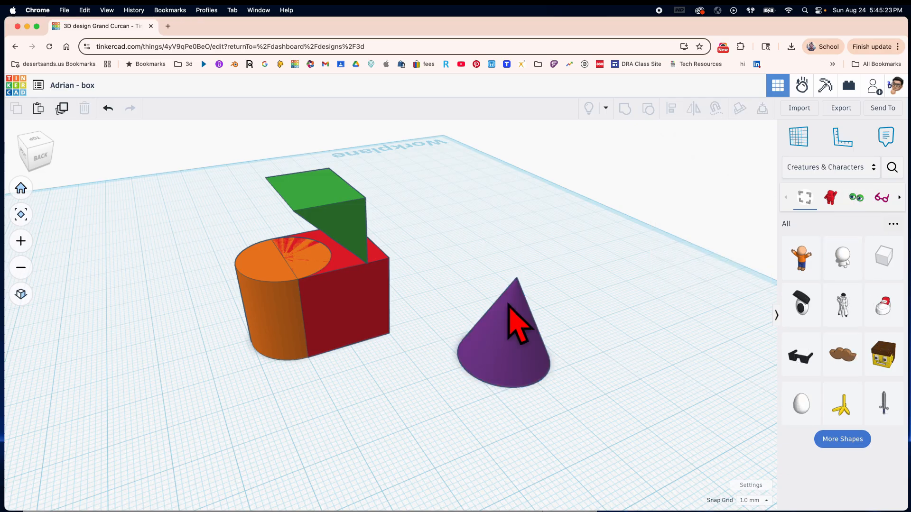
click(508, 334)
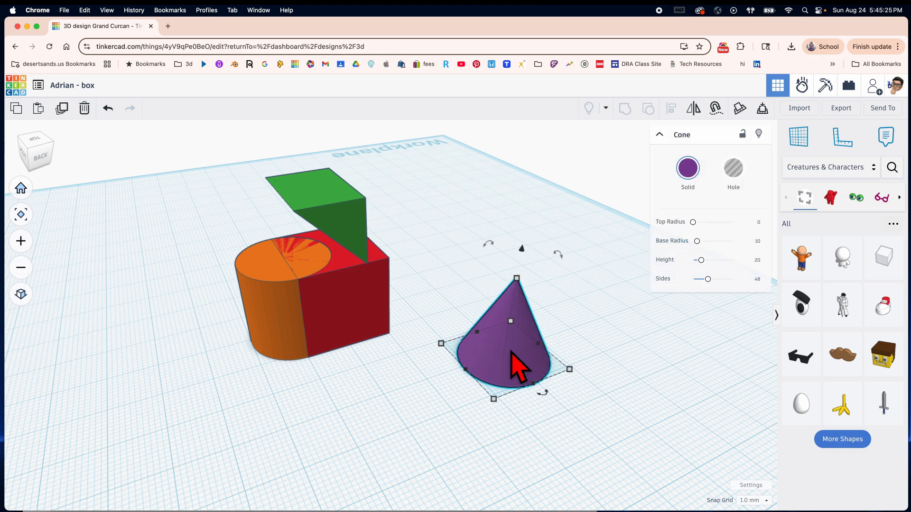
mouse_move(546, 354)
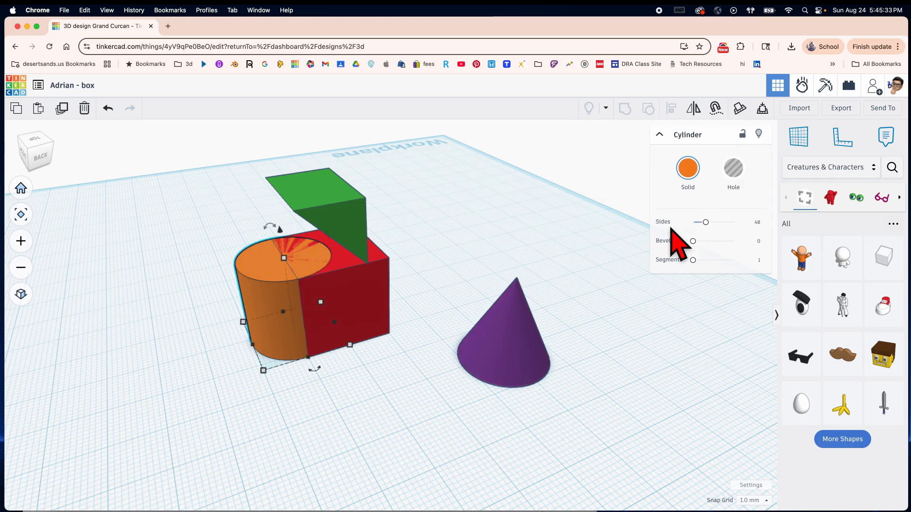
mouse_move(715, 221)
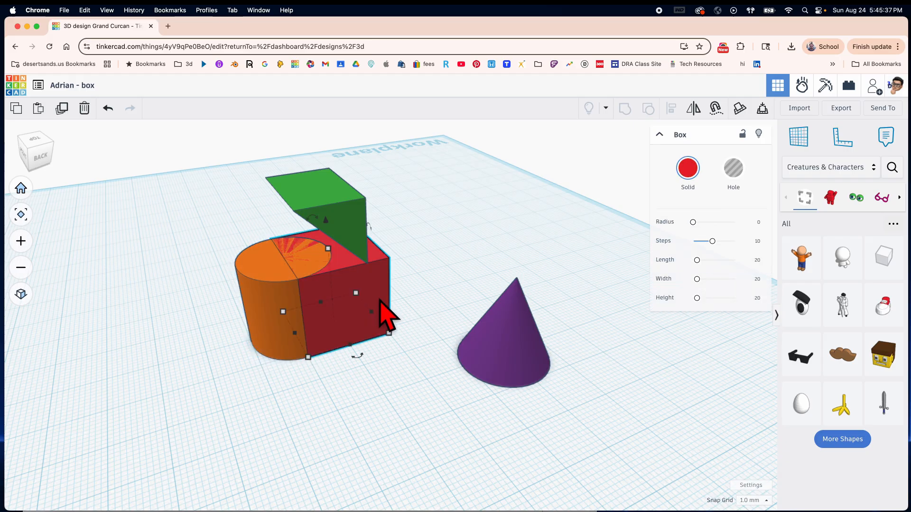
Step: Narrow the purple cone's base radius and widen its top radius
click(504, 337)
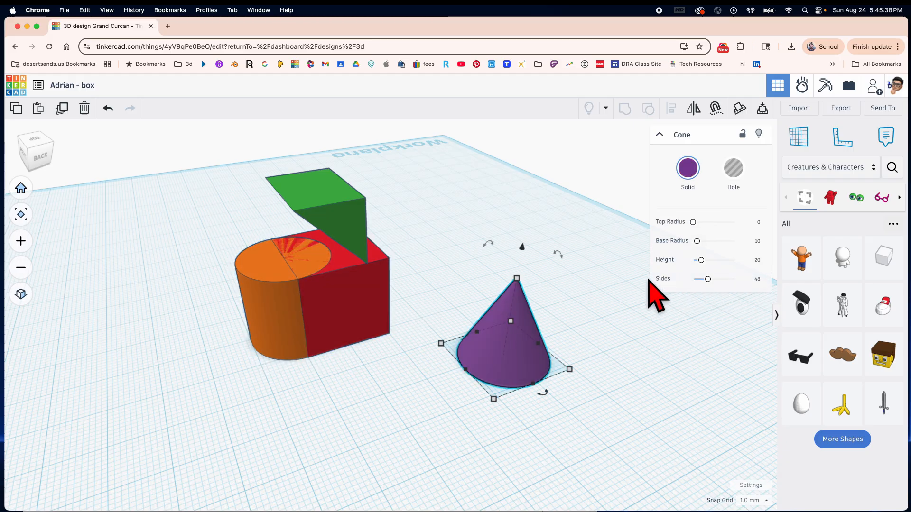
drag(697, 241, 705, 240)
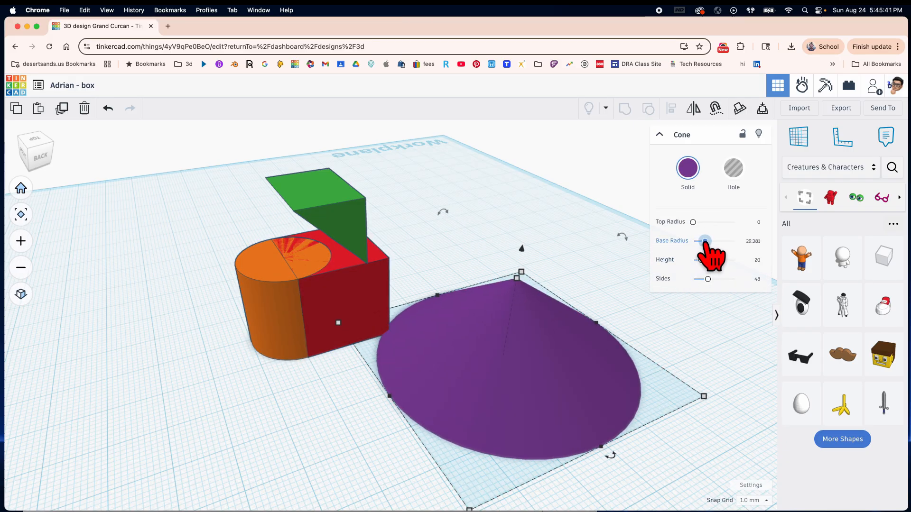
drag(704, 241, 701, 241)
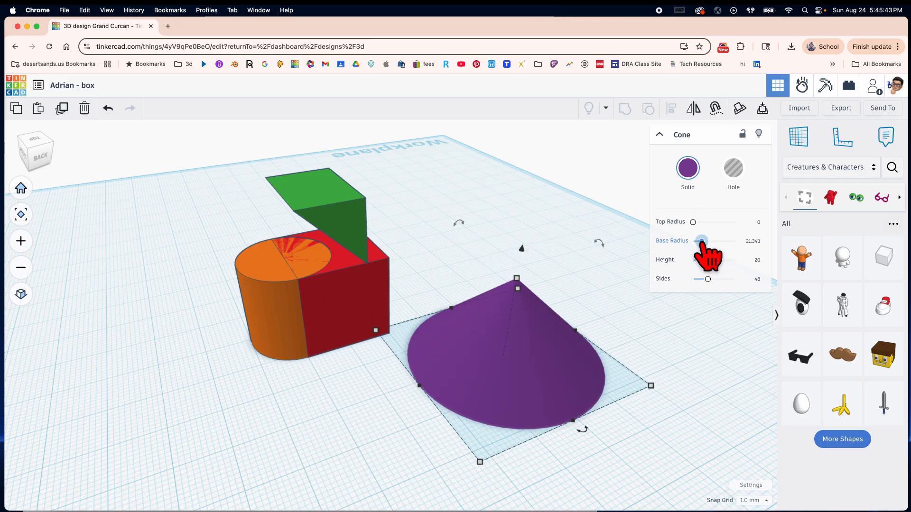
drag(701, 241, 693, 241)
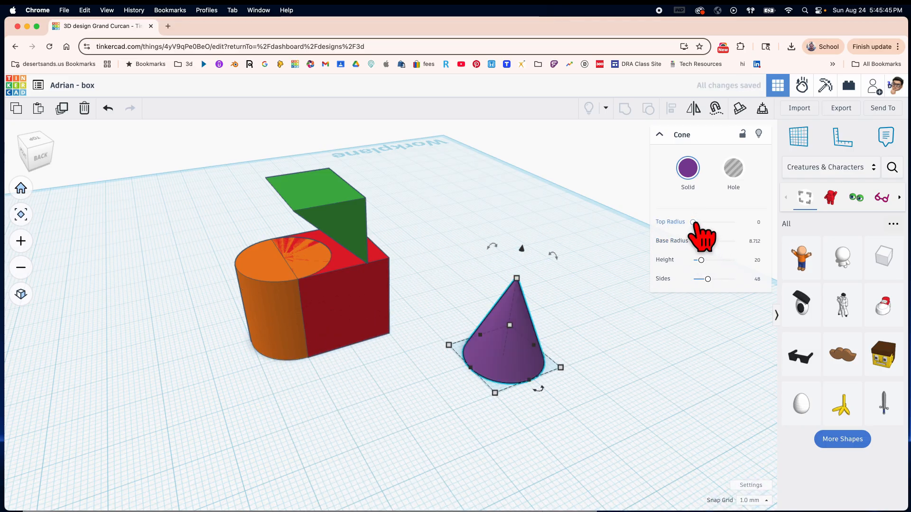
drag(693, 222, 712, 222)
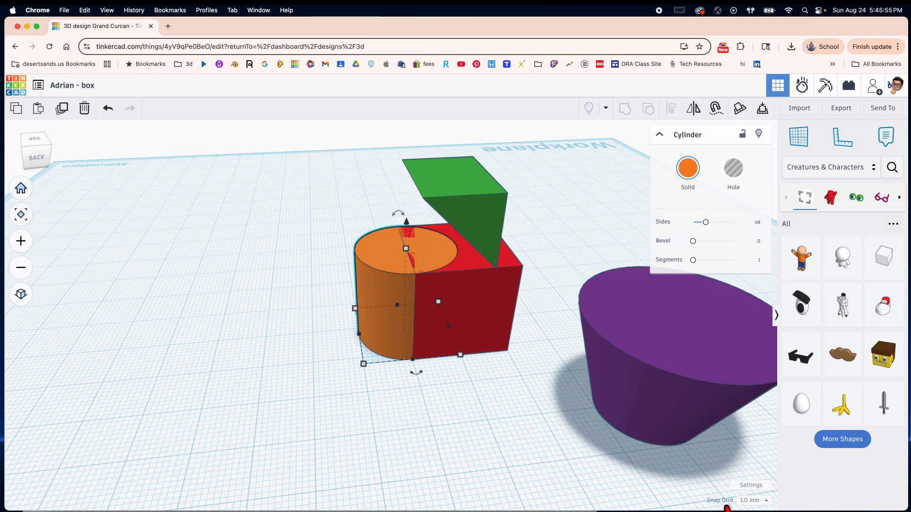
Step: Select the orange cylinder and open the Snap Grid increment list
click(753, 500)
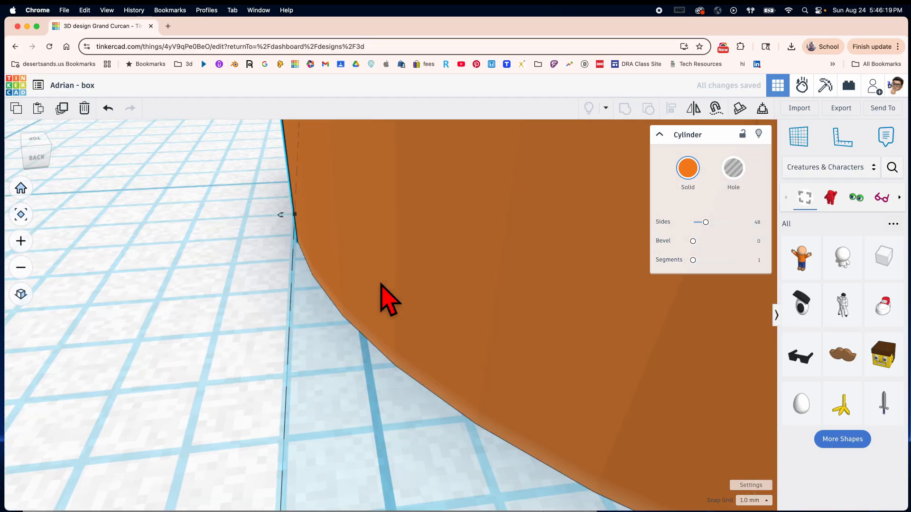
mouse_move(363, 300)
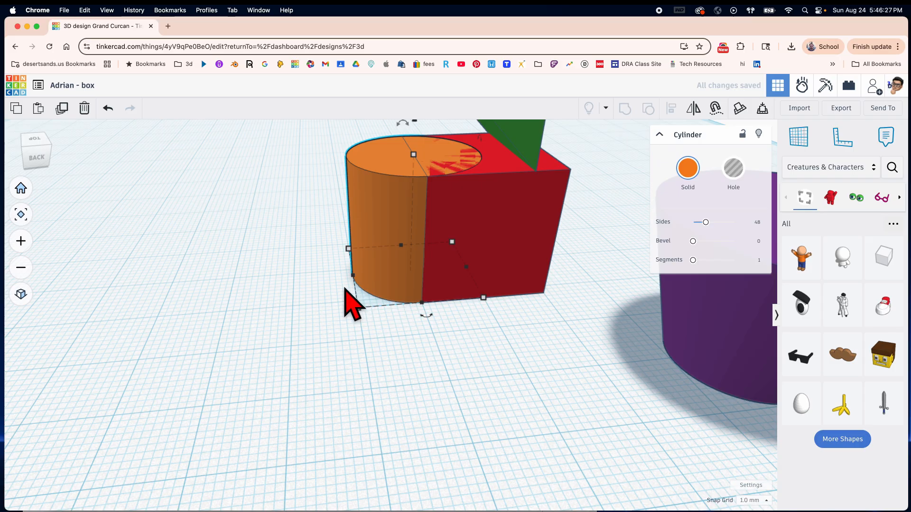
click(754, 500)
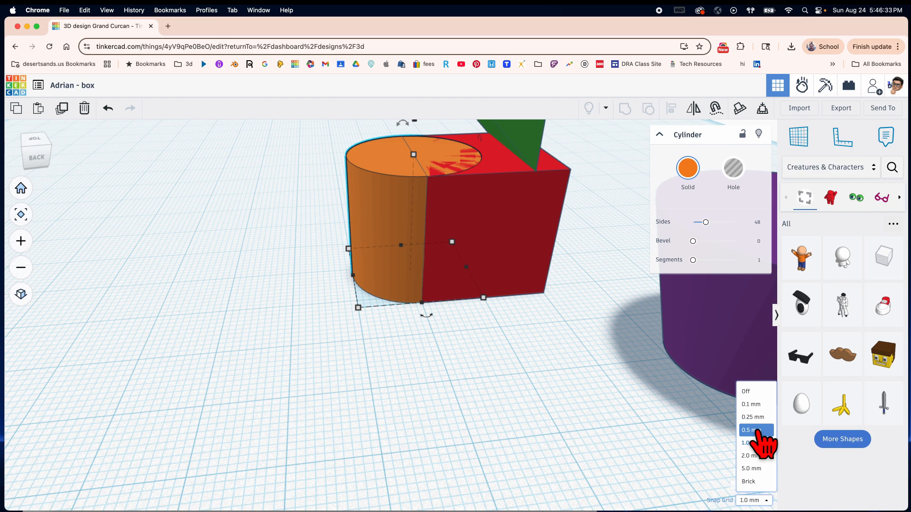
Step: Set grid snapping to 0.1 mm, then reopen the increment list
click(750, 430)
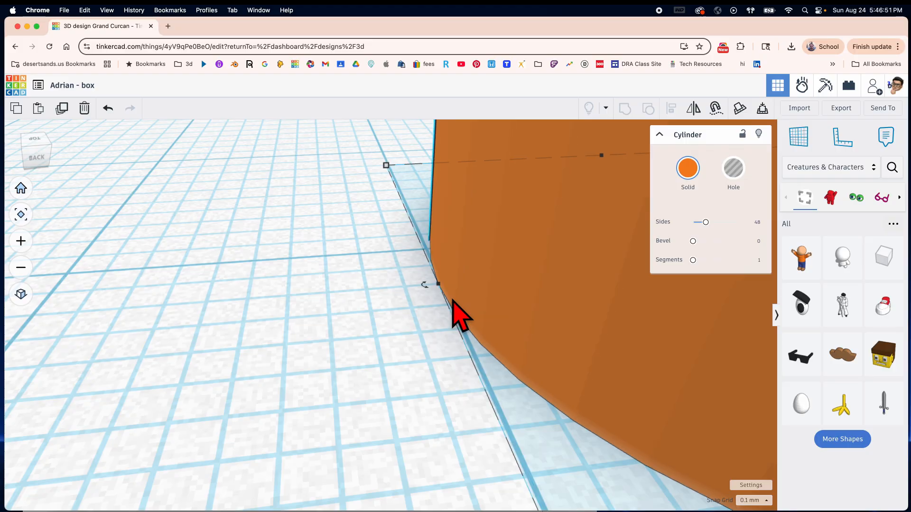
mouse_move(421, 310)
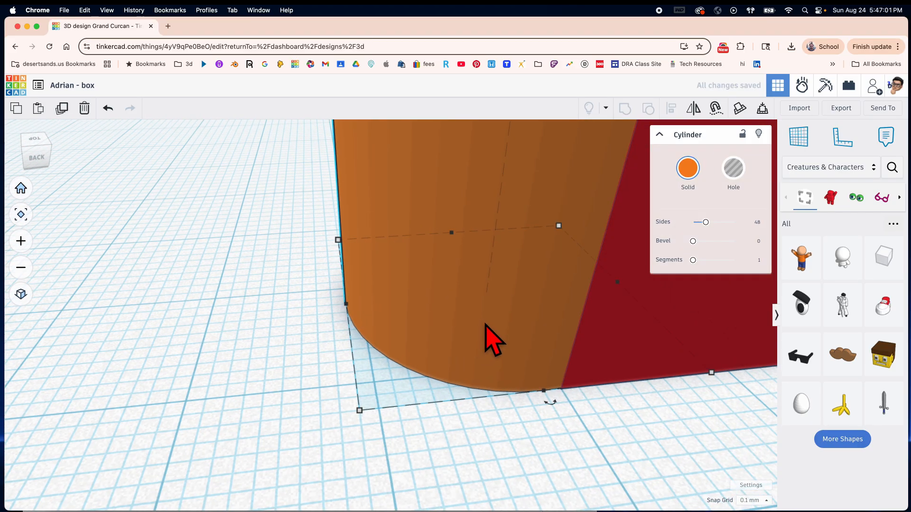
click(751, 501)
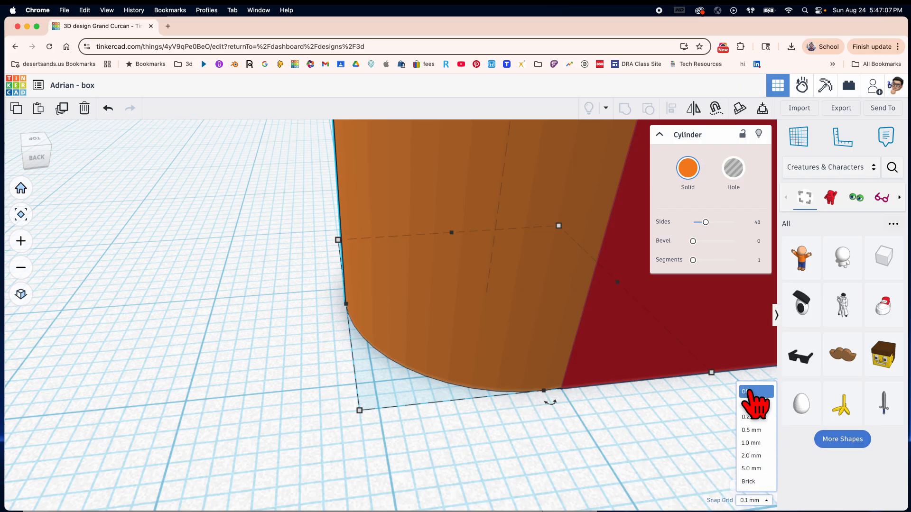
Step: Turn grid snapping off, then reopen the snapping increment choices
click(749, 391)
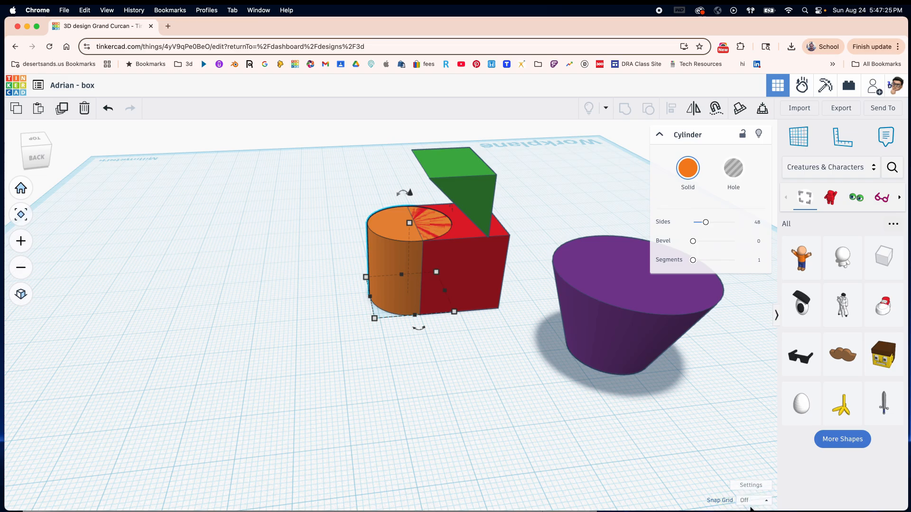
click(753, 500)
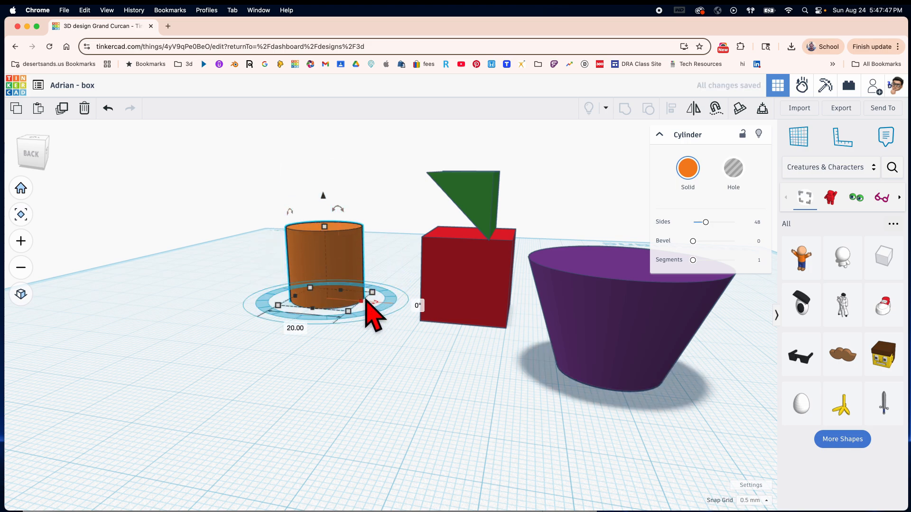
mouse_move(342, 221)
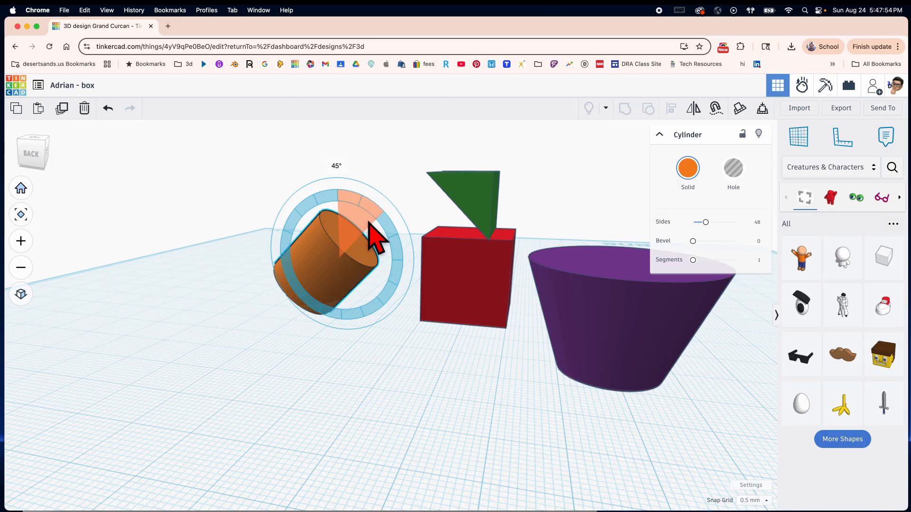
drag(378, 238, 389, 279)
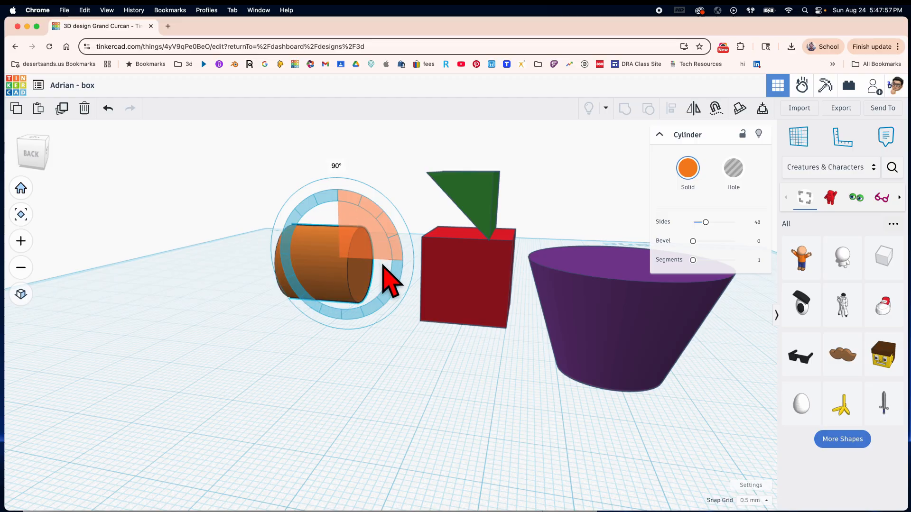
drag(389, 279, 346, 319)
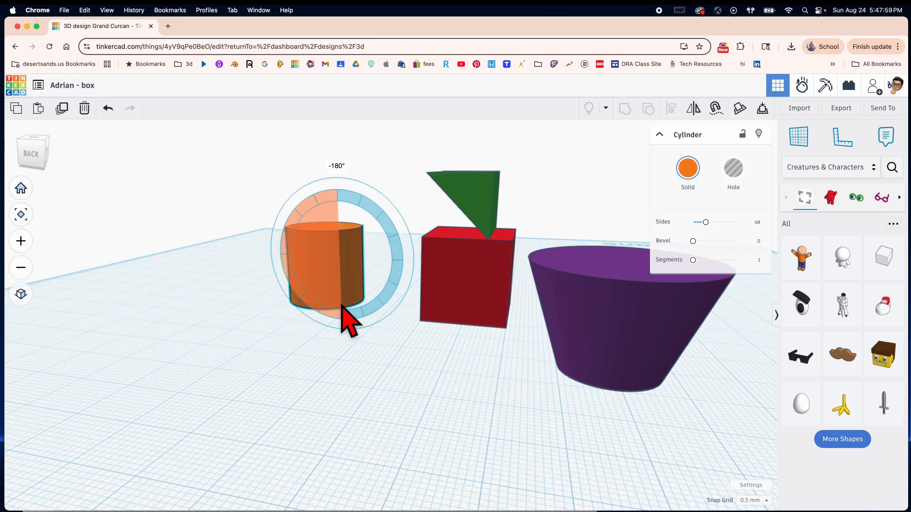
drag(348, 316, 401, 279)
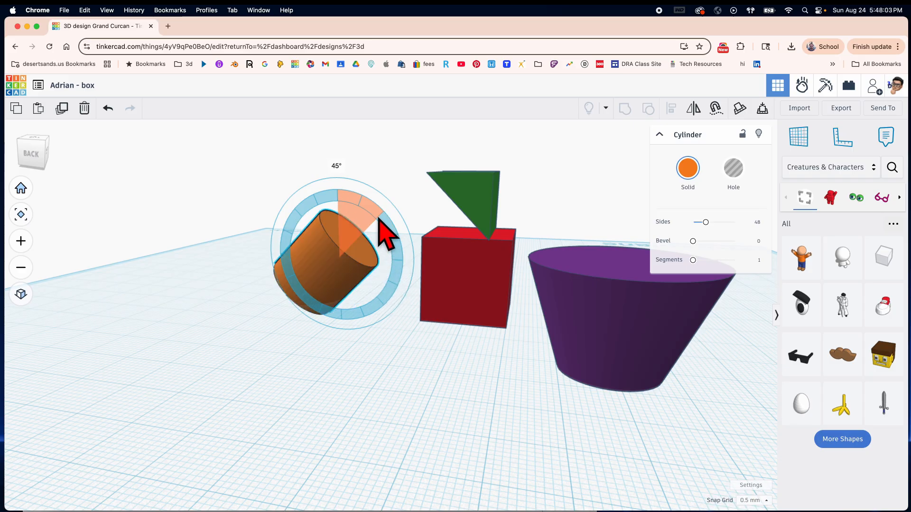
drag(380, 233, 311, 252)
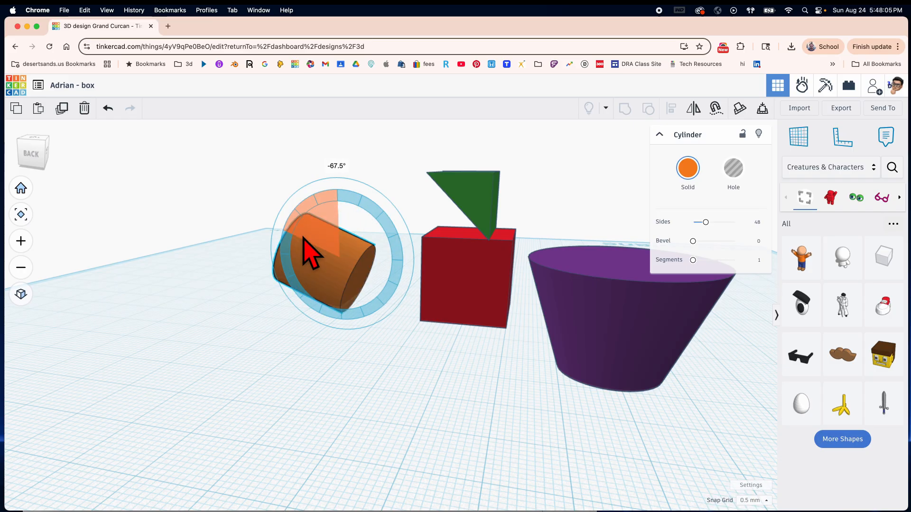
drag(311, 253, 389, 244)
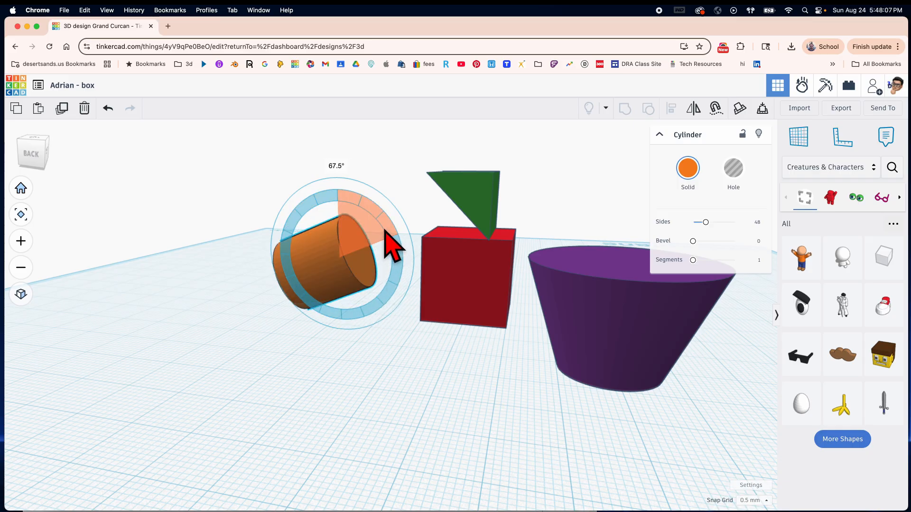
drag(389, 244, 346, 209)
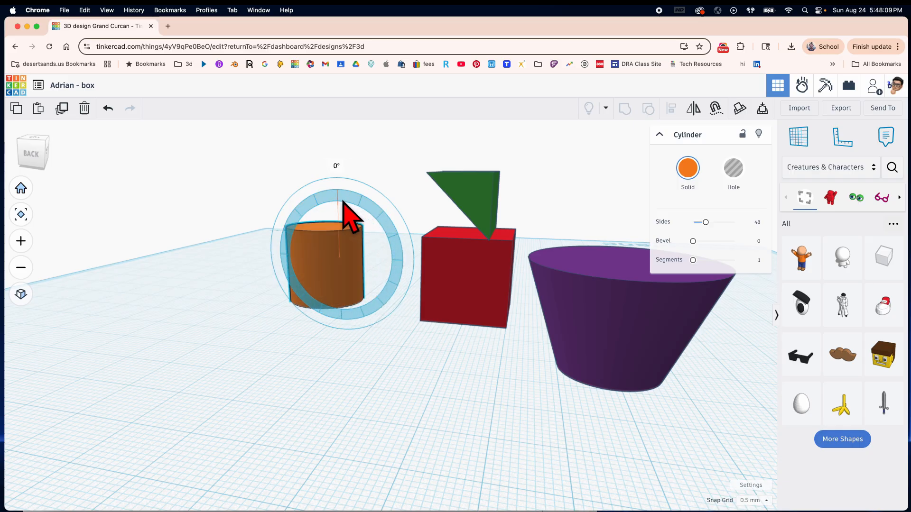
drag(343, 209, 346, 183)
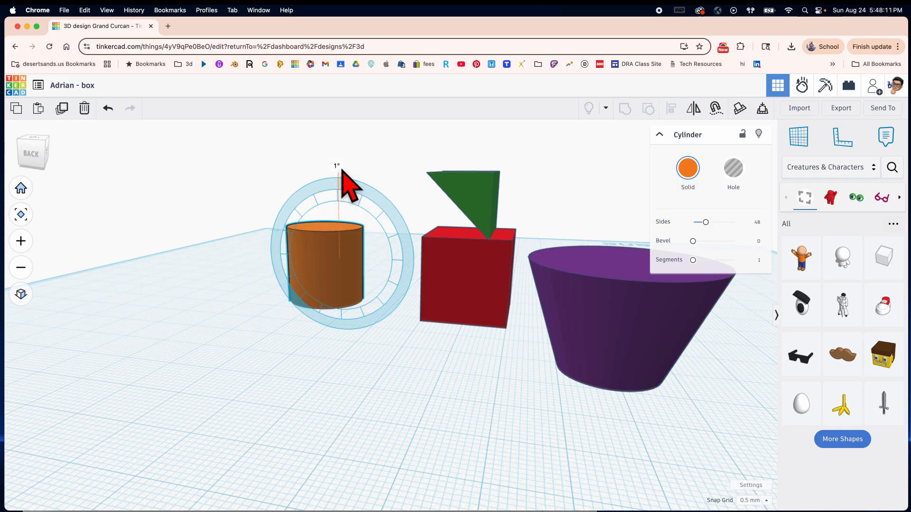
drag(341, 174, 366, 180)
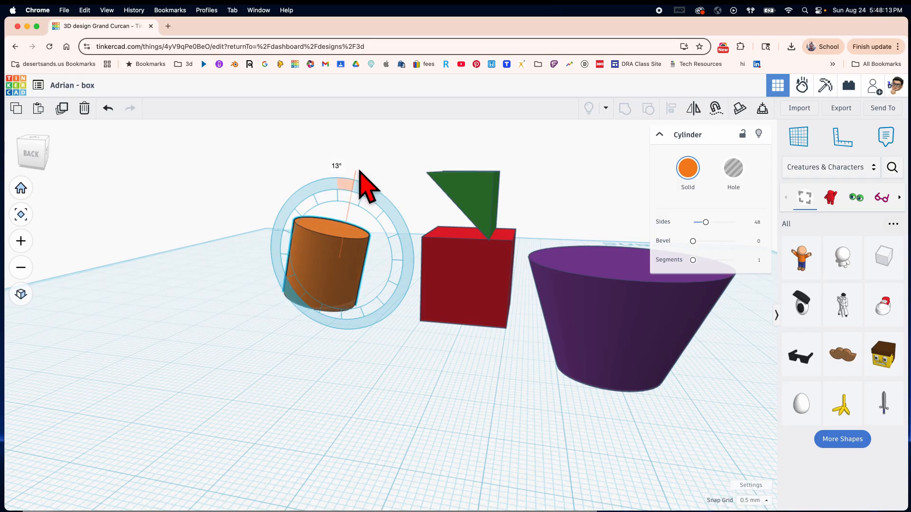
drag(349, 180, 381, 192)
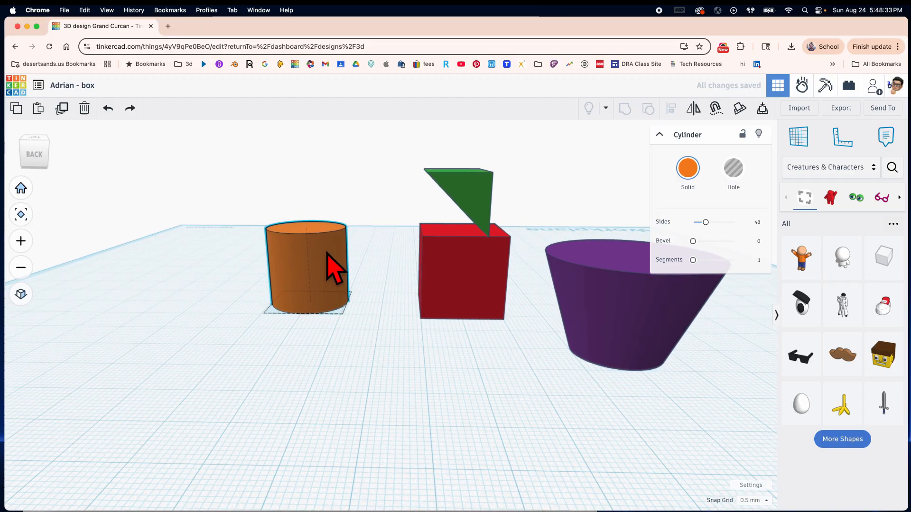
Step: Move the cylinder toward the box, raise it 16.50 up, and shorten it into a disc
drag(305, 267, 360, 268)
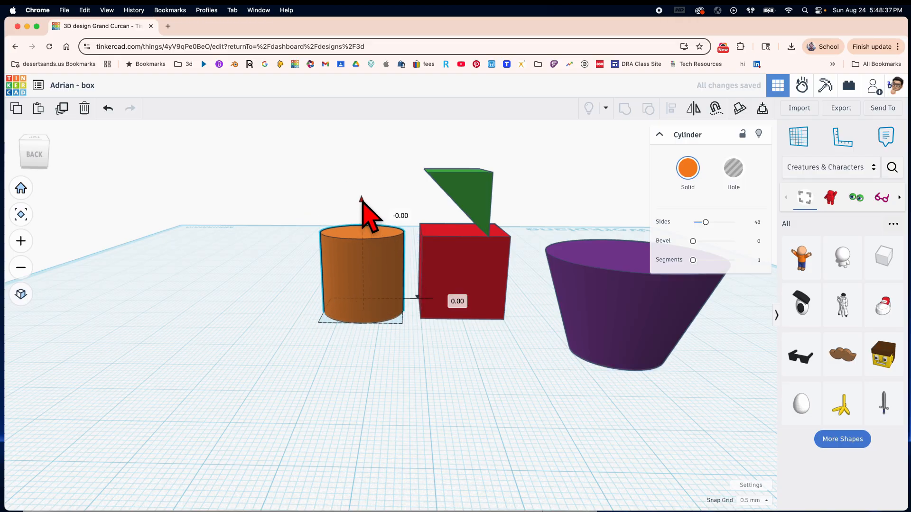
drag(360, 210, 360, 142)
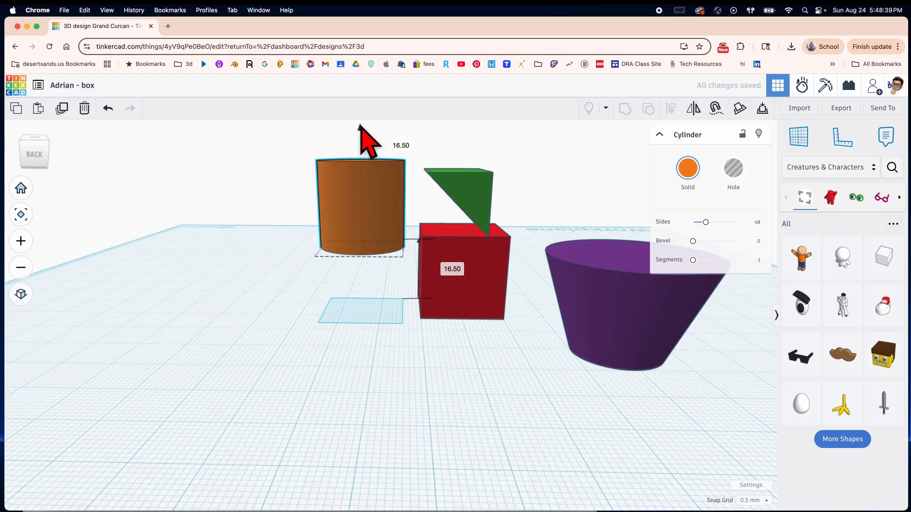
drag(360, 125, 360, 192)
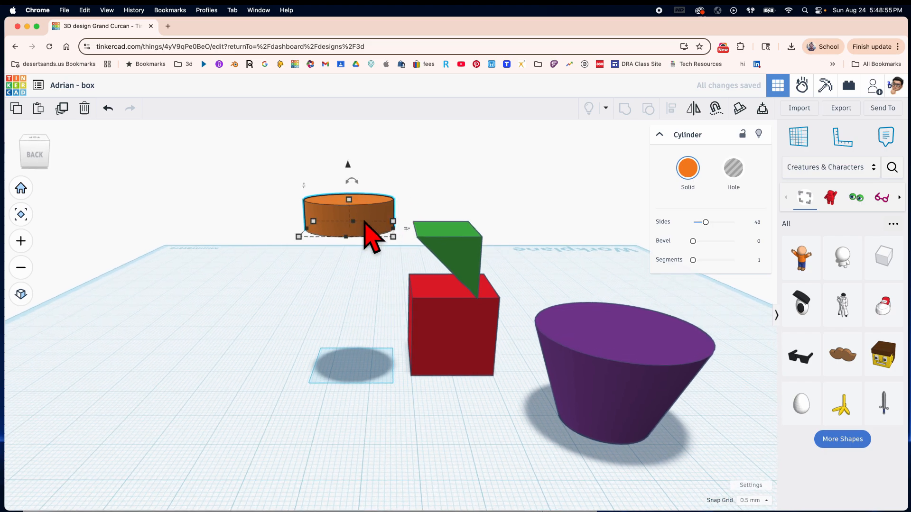
mouse_move(381, 398)
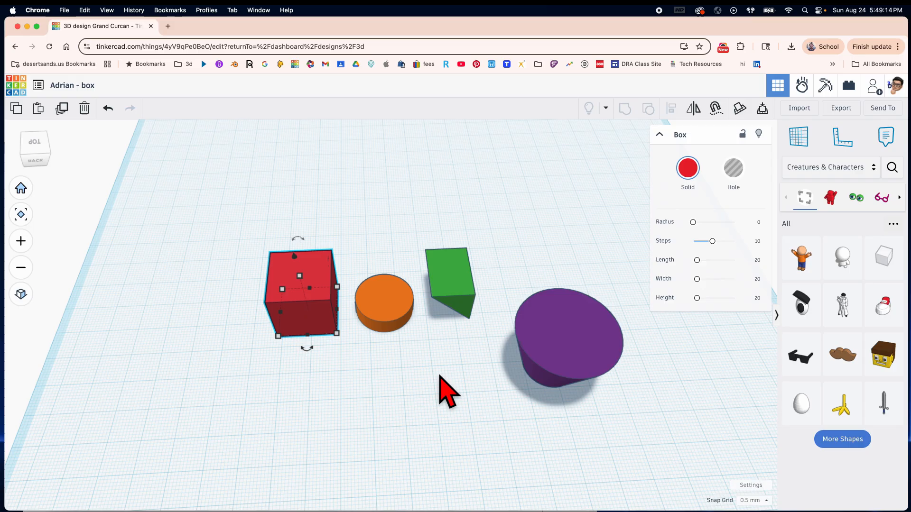
Step: Nudge the red box into position beside the orange disc
drag(447, 389, 433, 366)
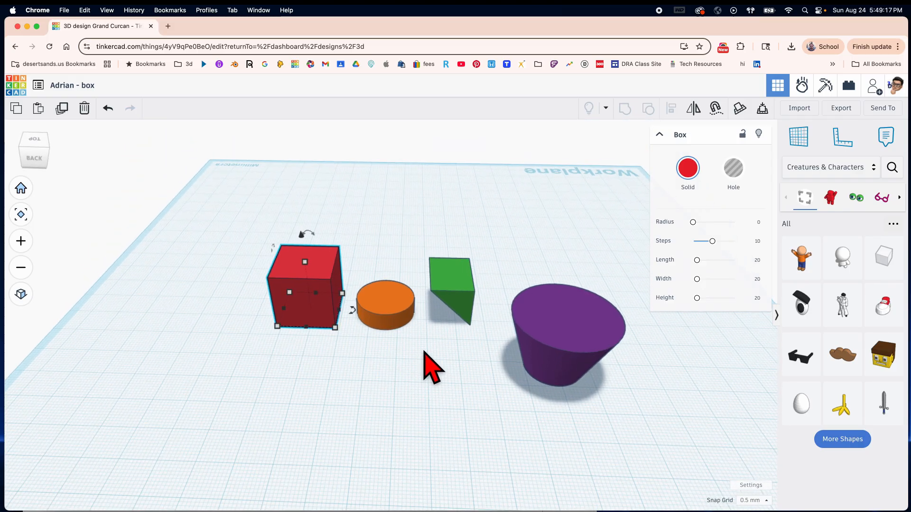